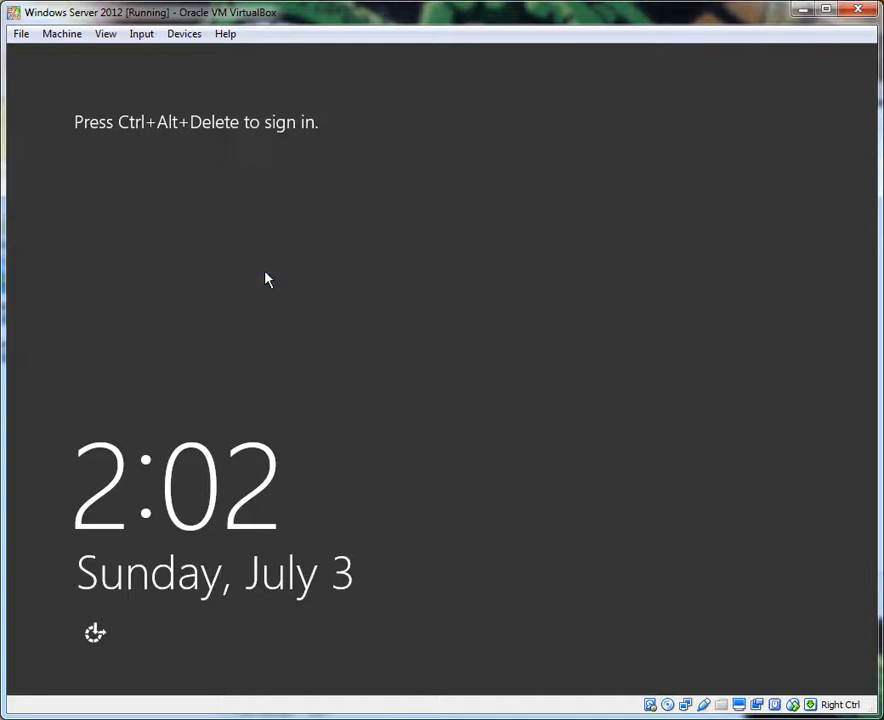
mouse_move(556, 352)
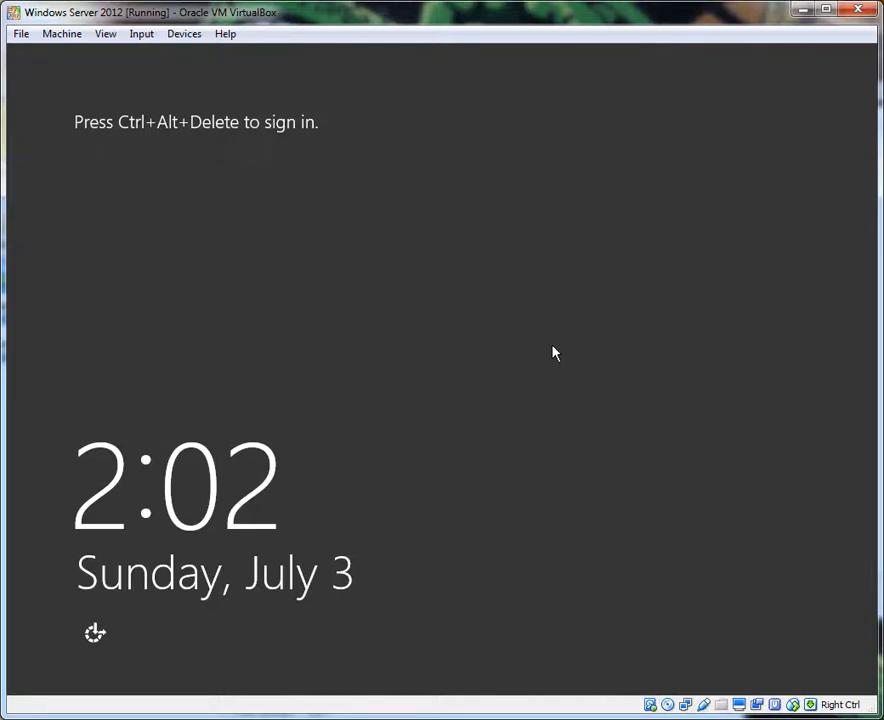
mouse_move(472, 128)
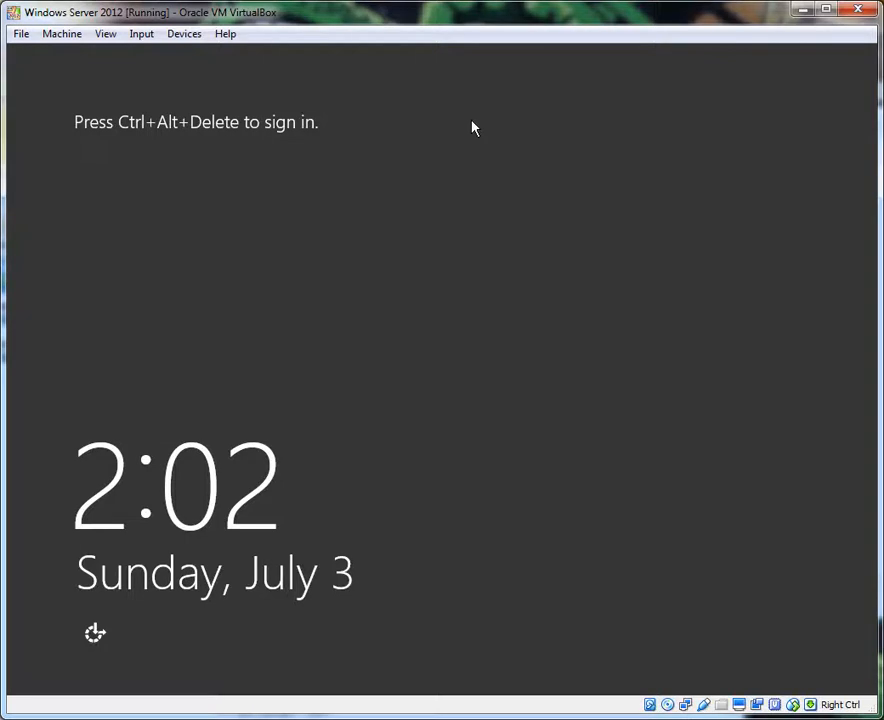
mouse_move(314, 172)
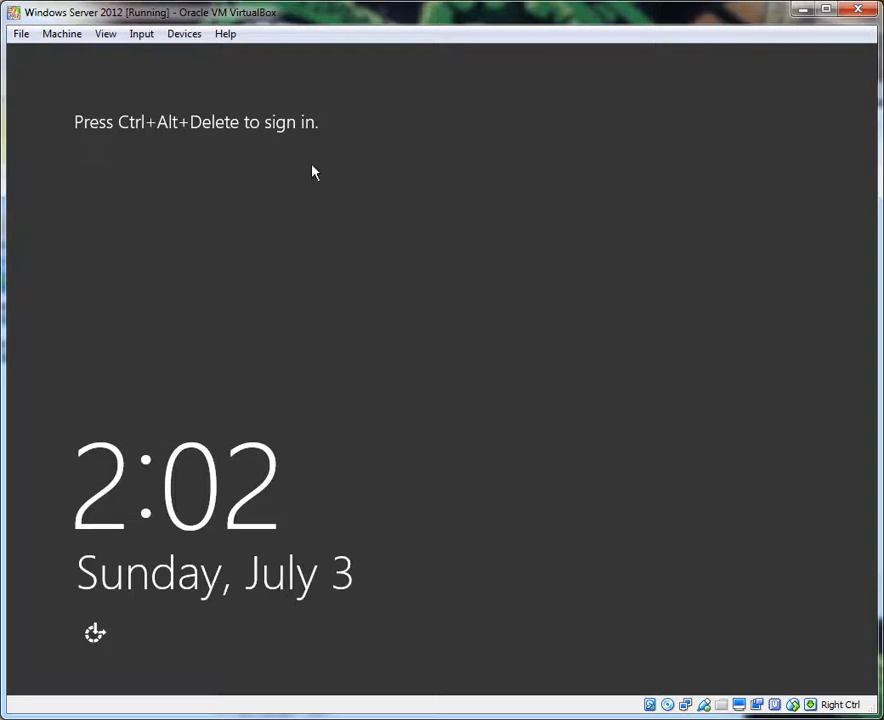
mouse_move(356, 114)
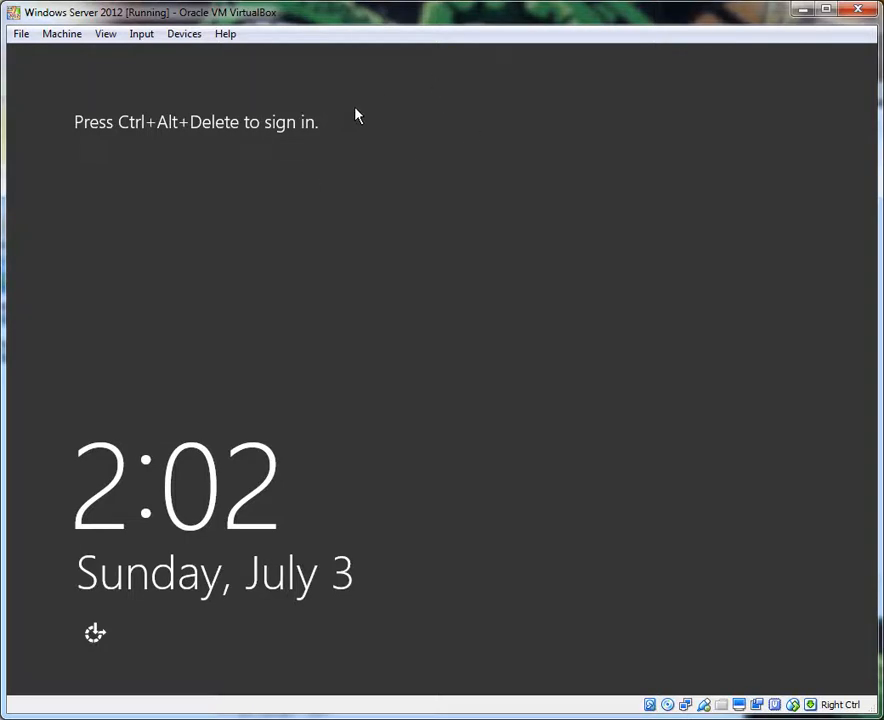
mouse_move(336, 240)
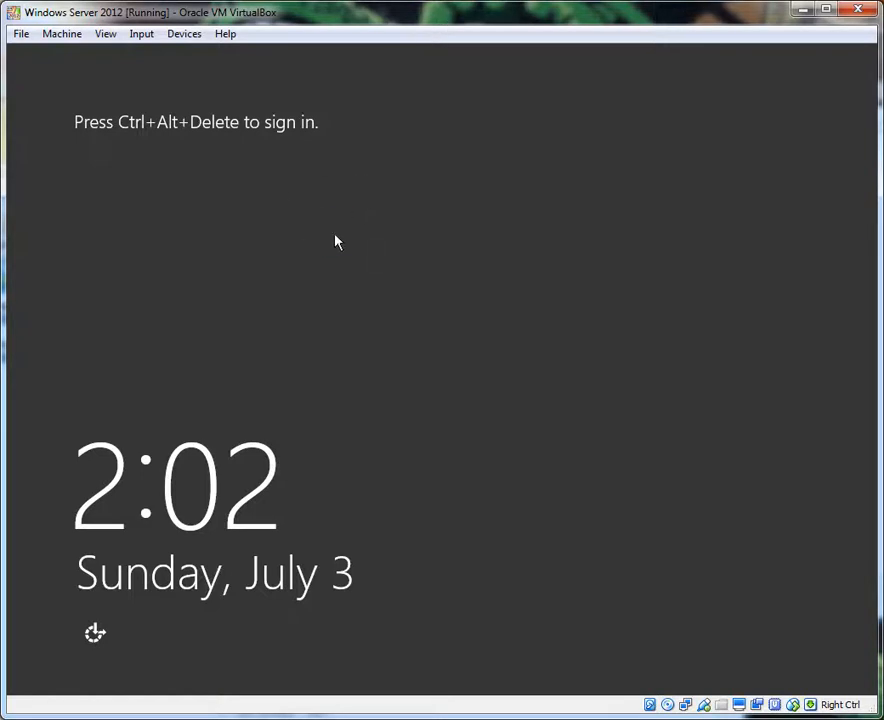
mouse_move(360, 258)
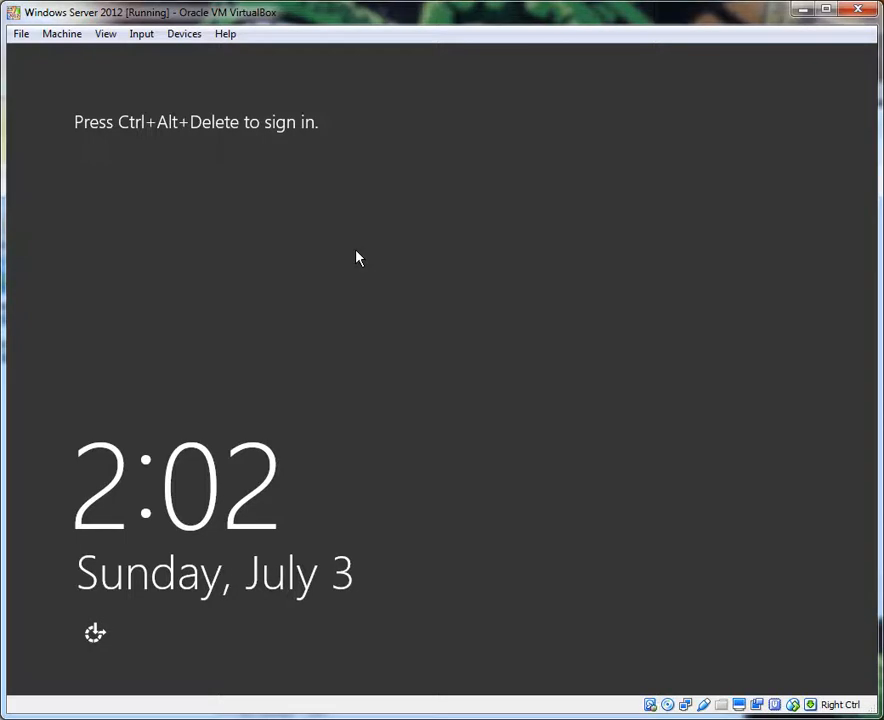
mouse_move(210, 174)
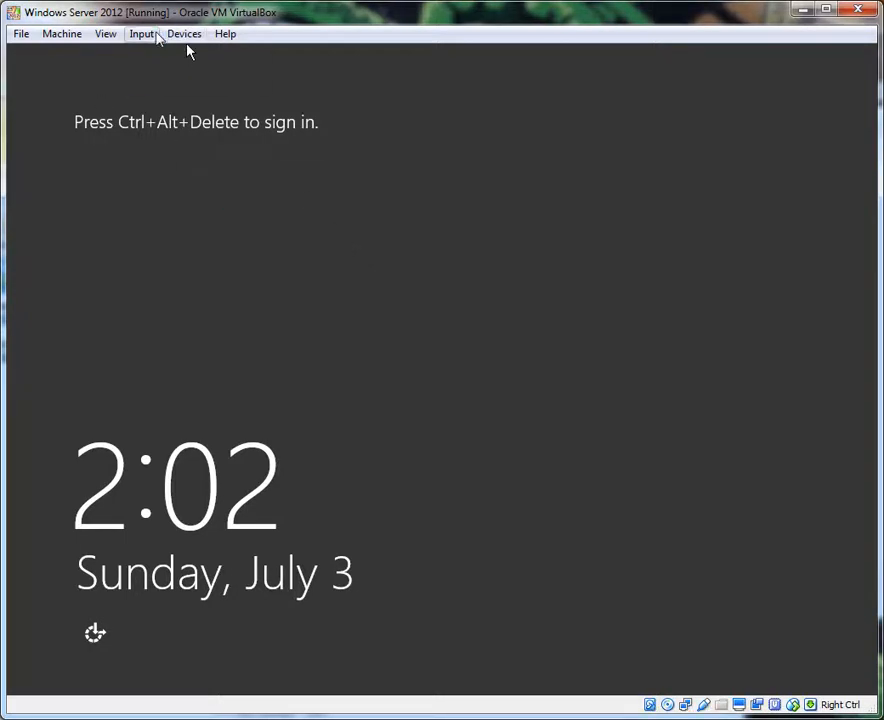
- Send Ctrl-Alt-Del through the VM's Input menu and sign in as Administrator
click(140, 32)
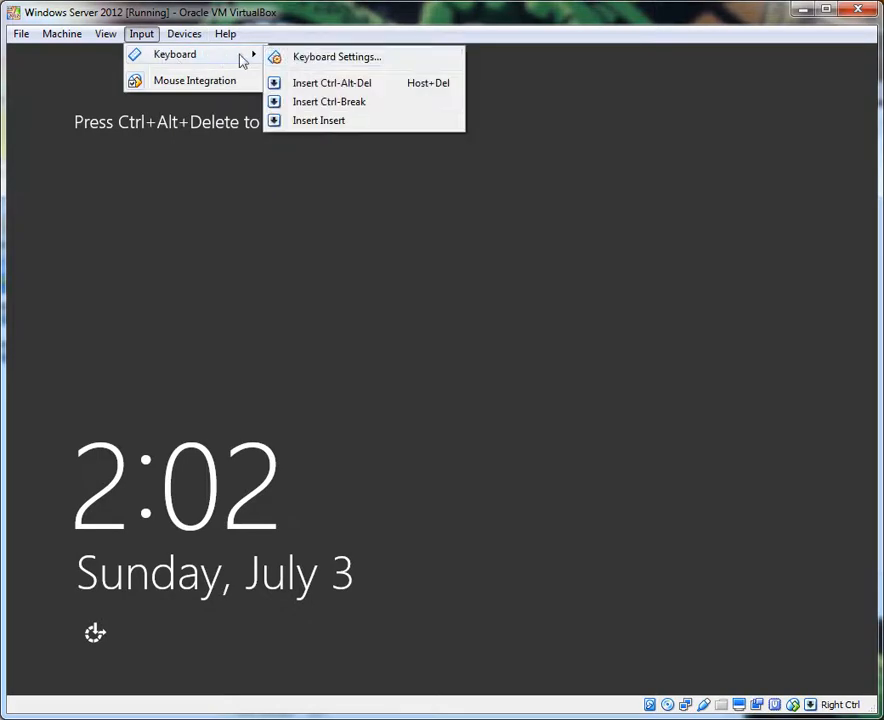
click(332, 82)
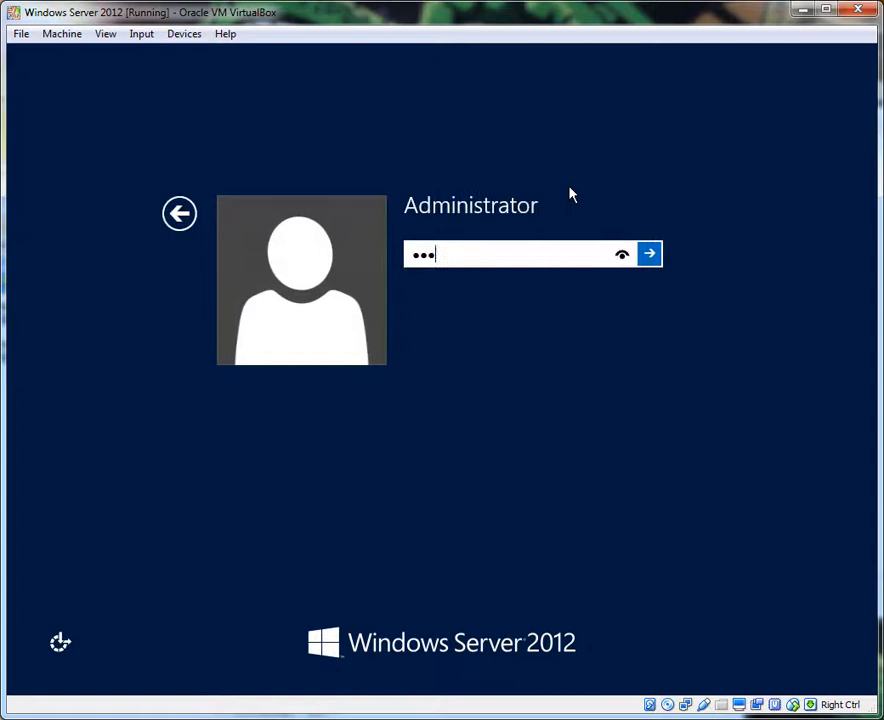
click(648, 252)
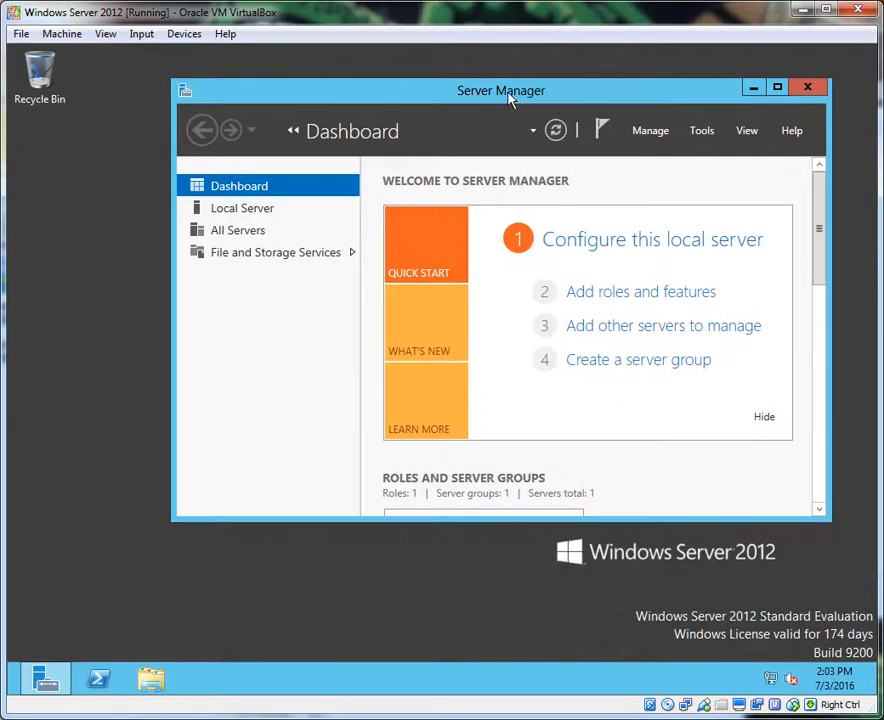
mouse_move(640, 292)
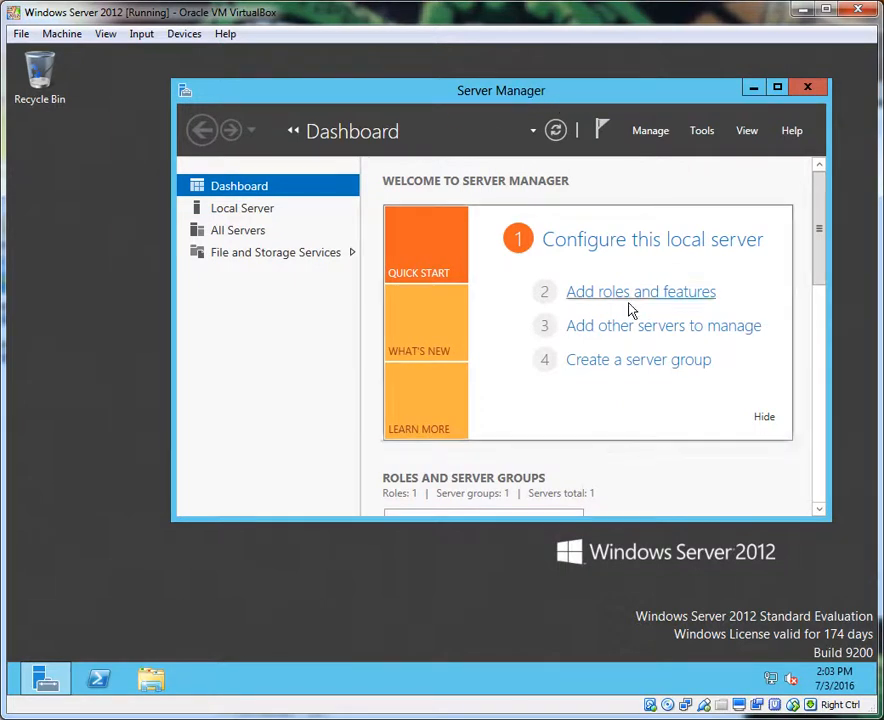
mouse_move(808, 88)
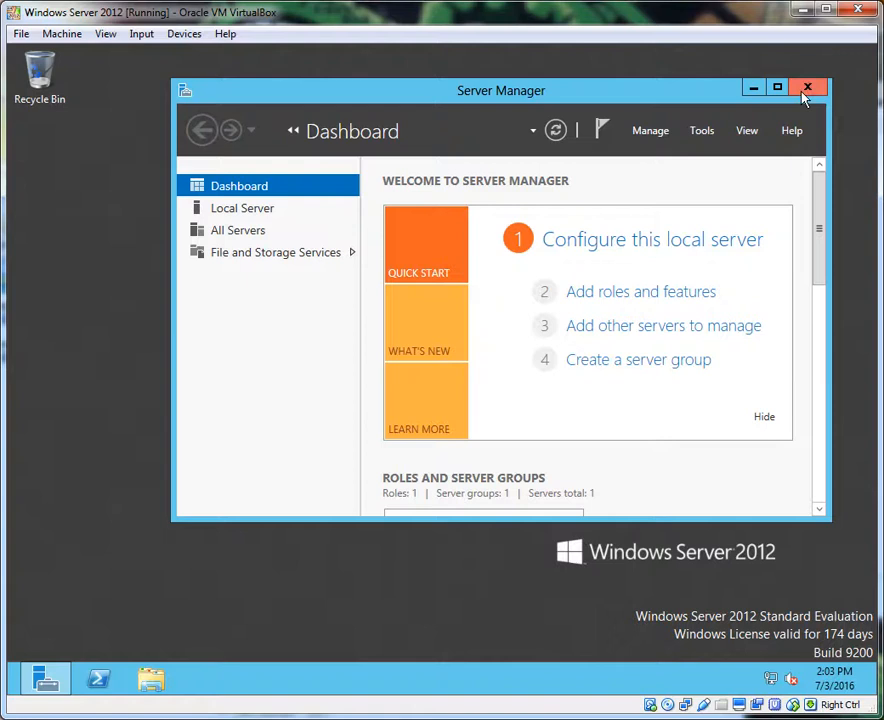
- Close Server Manager to leave the empty desktop
click(808, 88)
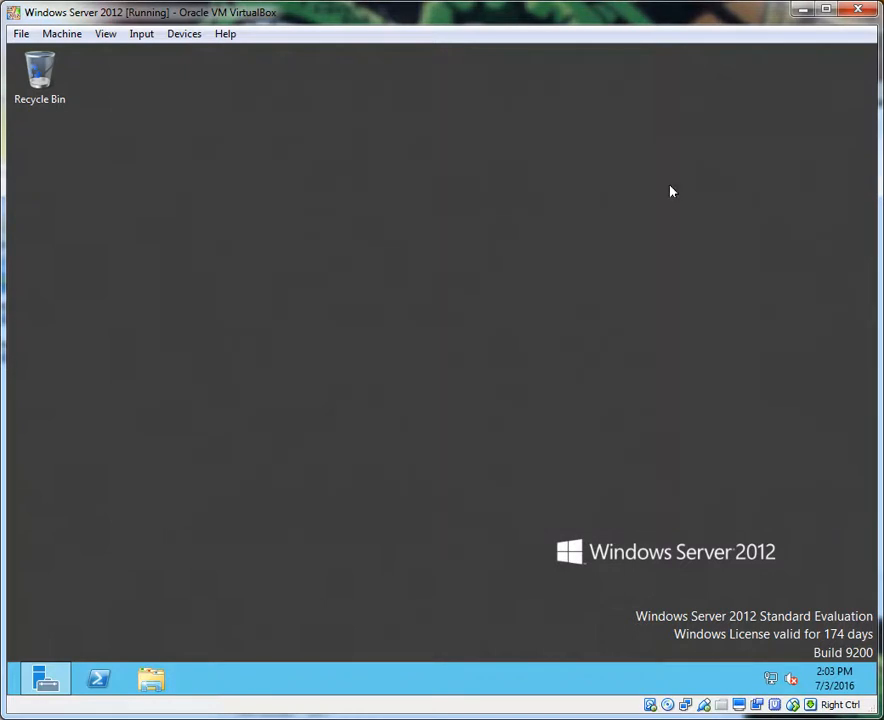
mouse_move(800, 556)
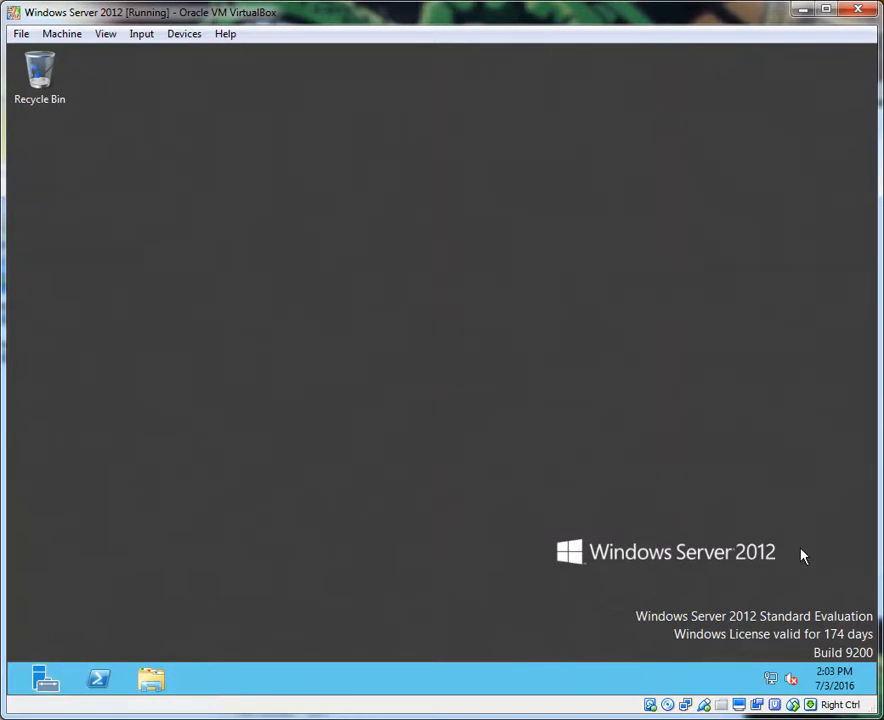
mouse_move(832, 512)
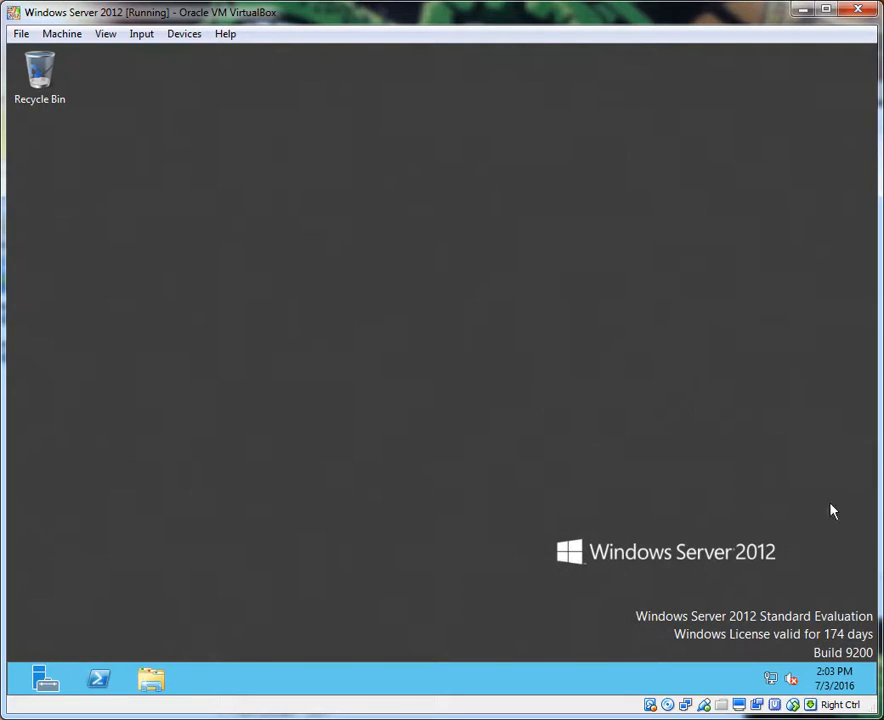
mouse_move(840, 628)
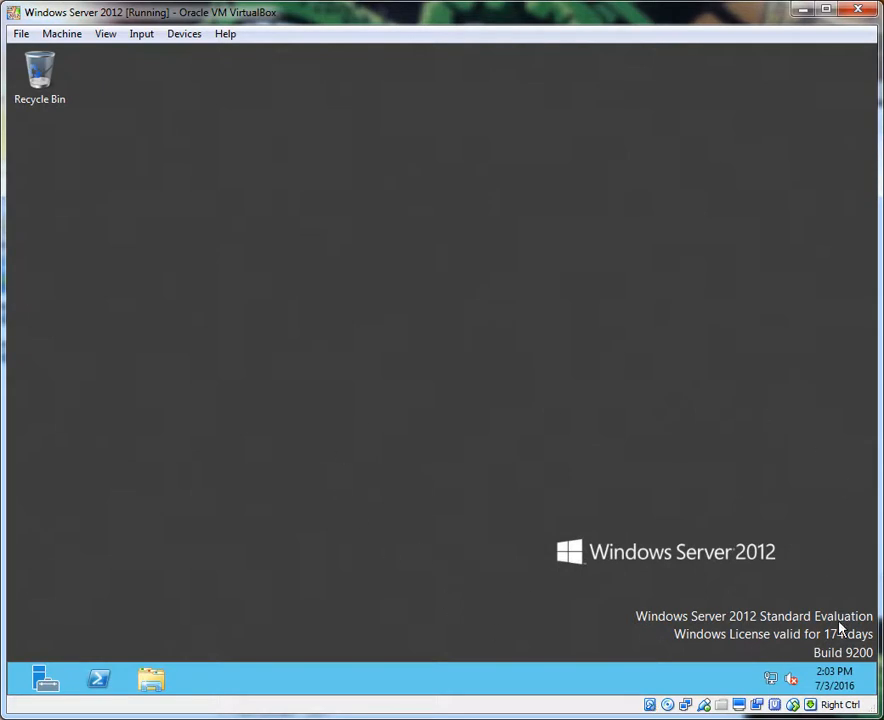
mouse_move(40, 608)
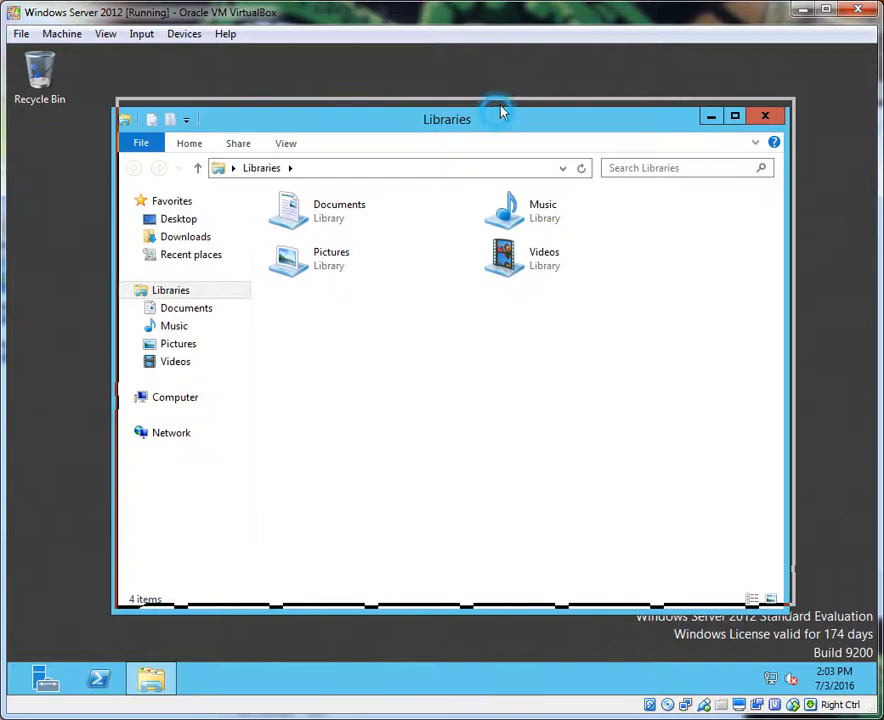
- In the Network view, turn on network discovery and file sharing from the warning bar
click(176, 432)
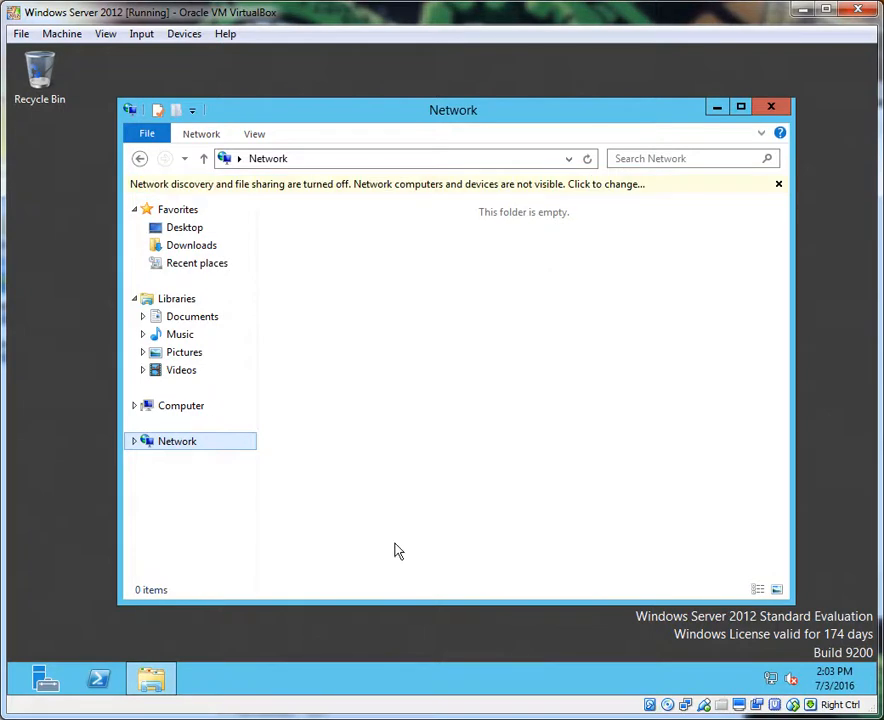
mouse_move(312, 434)
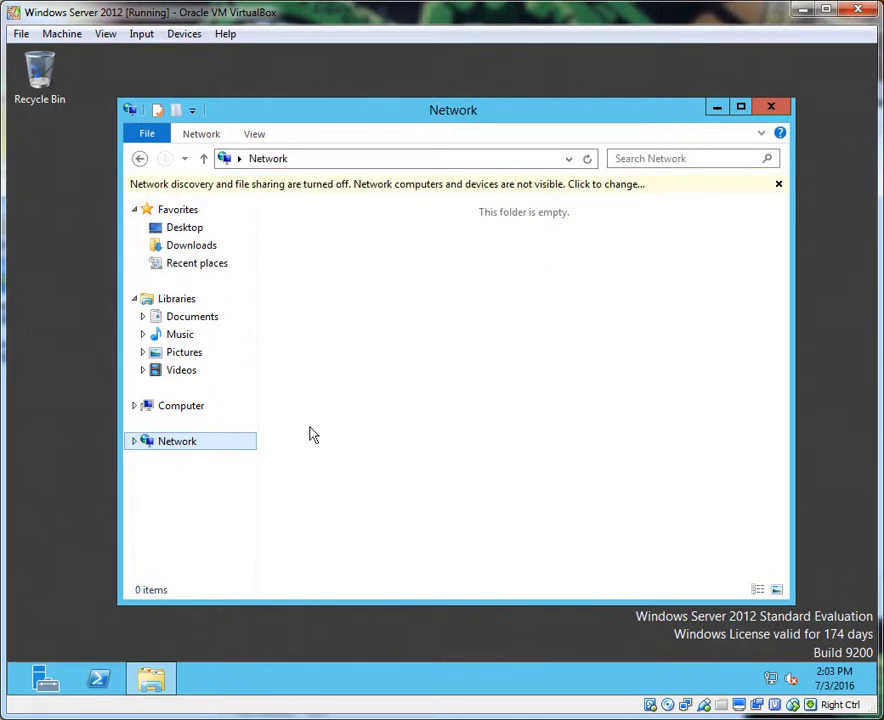
mouse_move(176, 210)
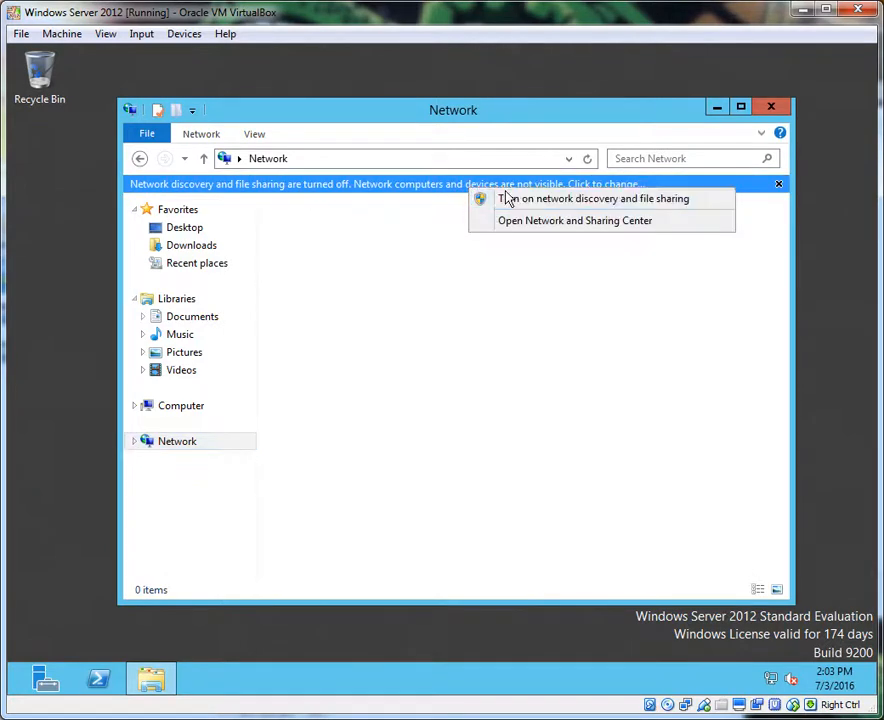
click(592, 198)
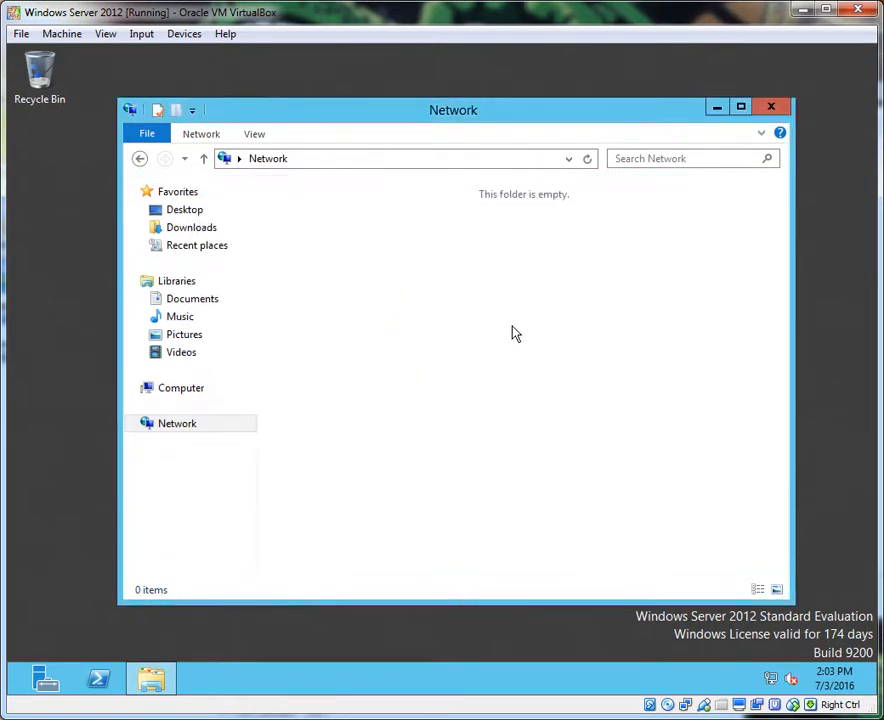
mouse_move(588, 180)
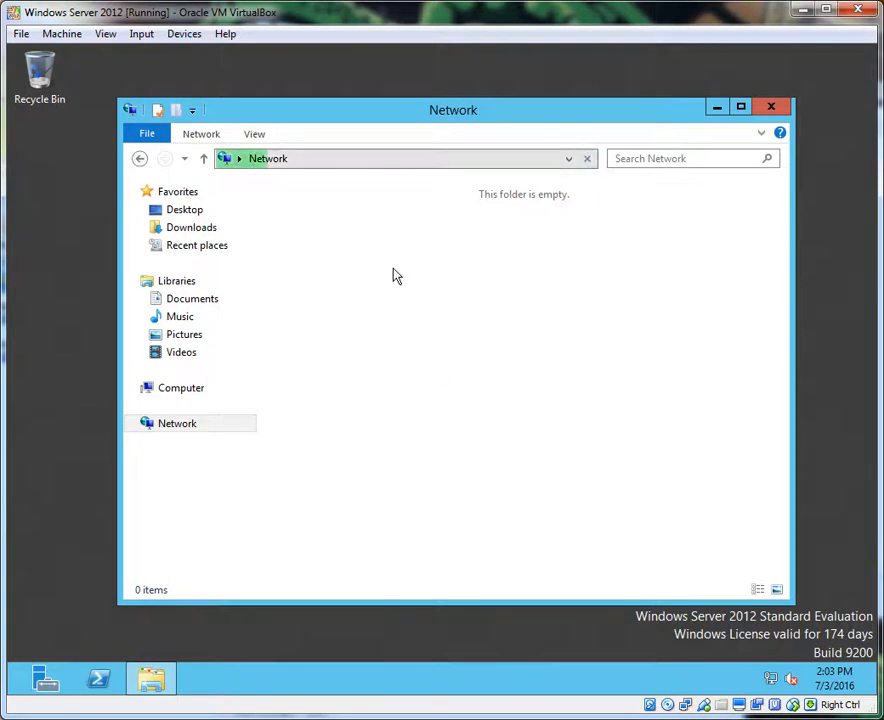
mouse_move(426, 316)
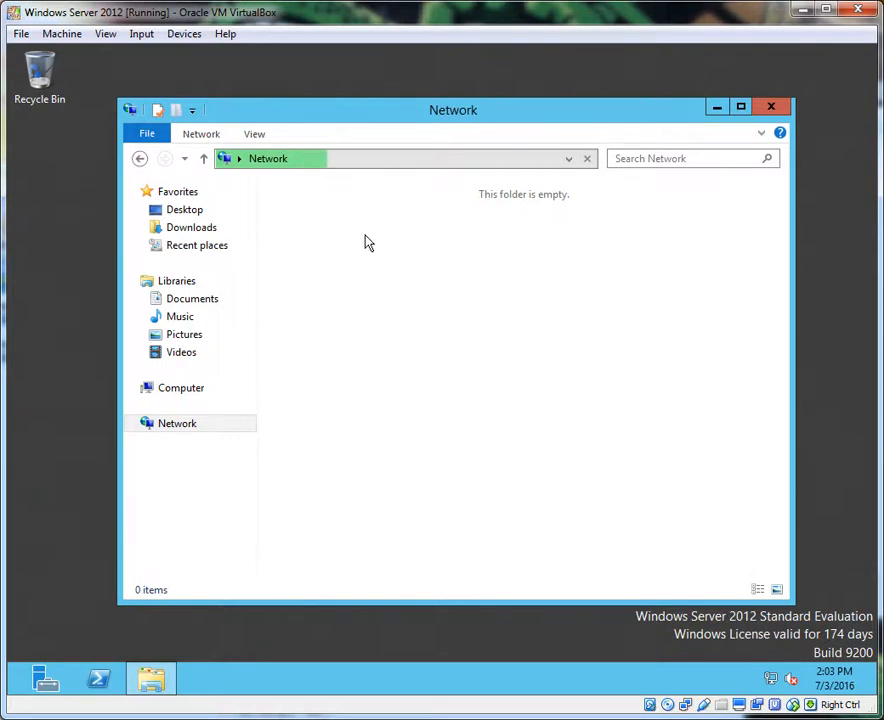
mouse_move(544, 242)
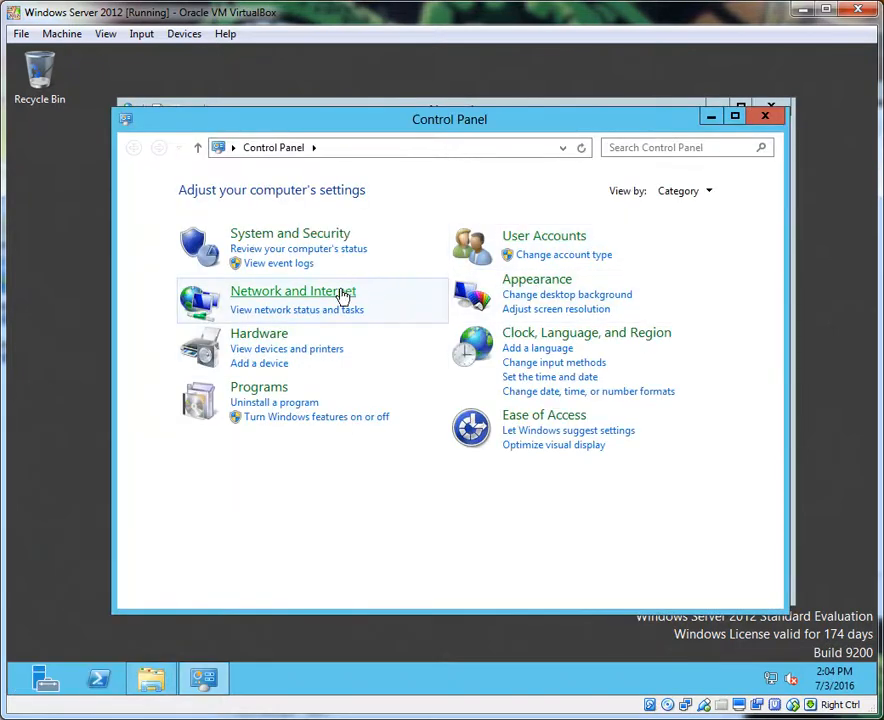
- Reach Advanced sharing settings via Network and Internet > Network and Sharing Center
click(292, 292)
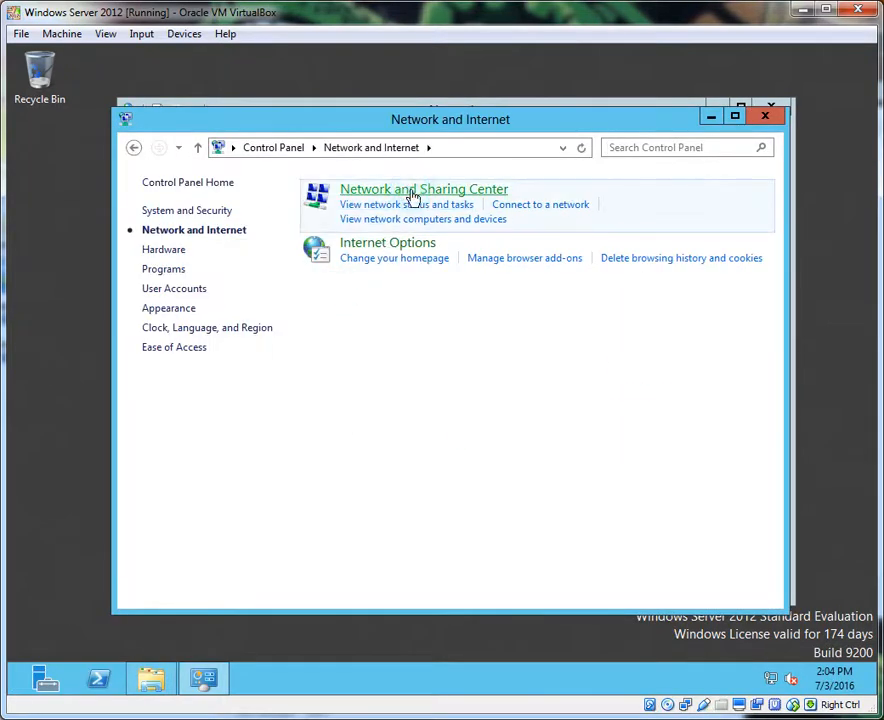
click(424, 188)
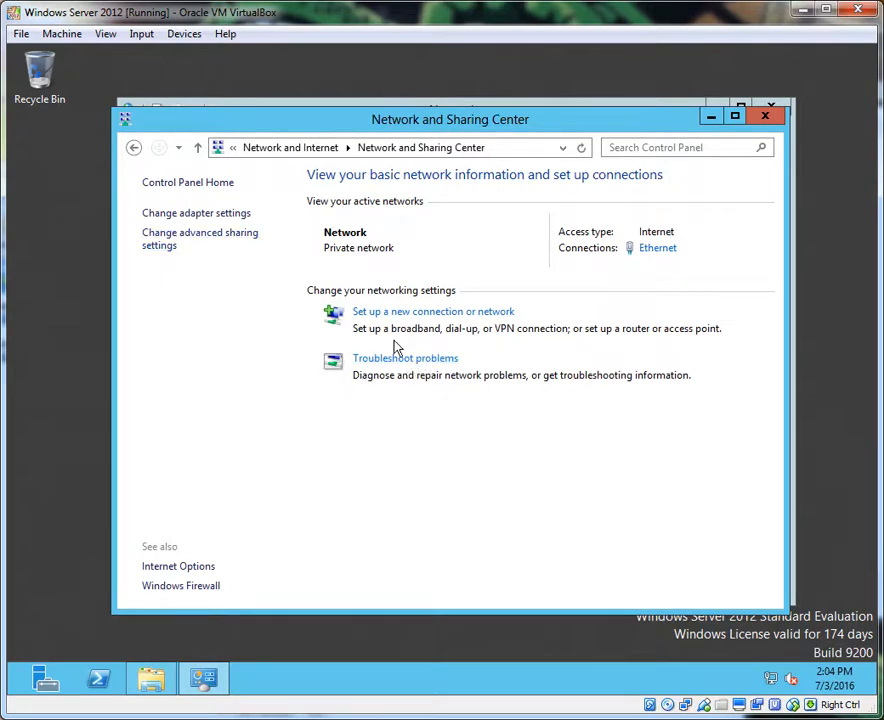
click(200, 238)
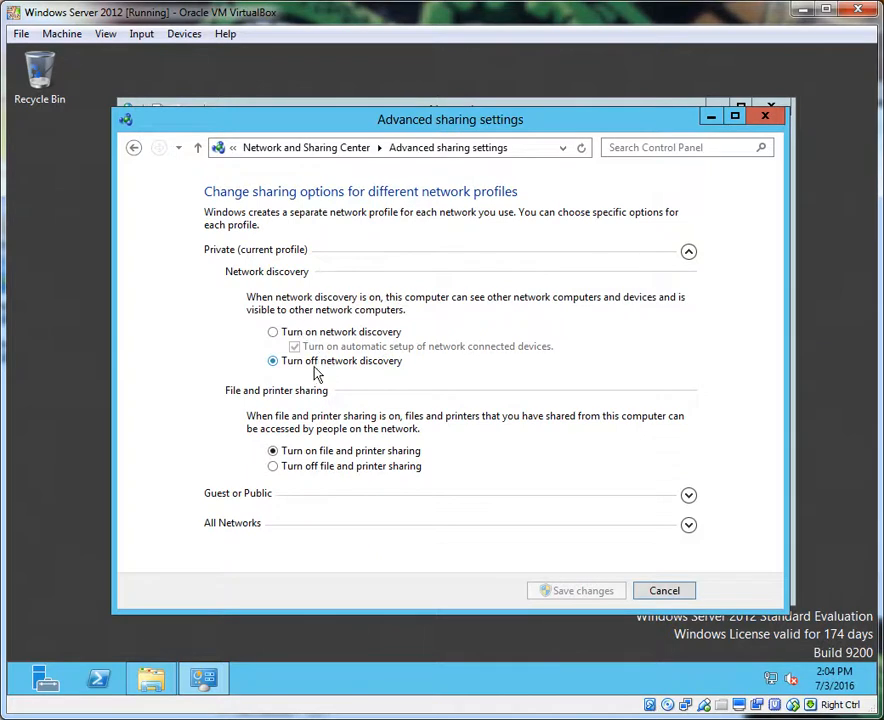
mouse_move(288, 252)
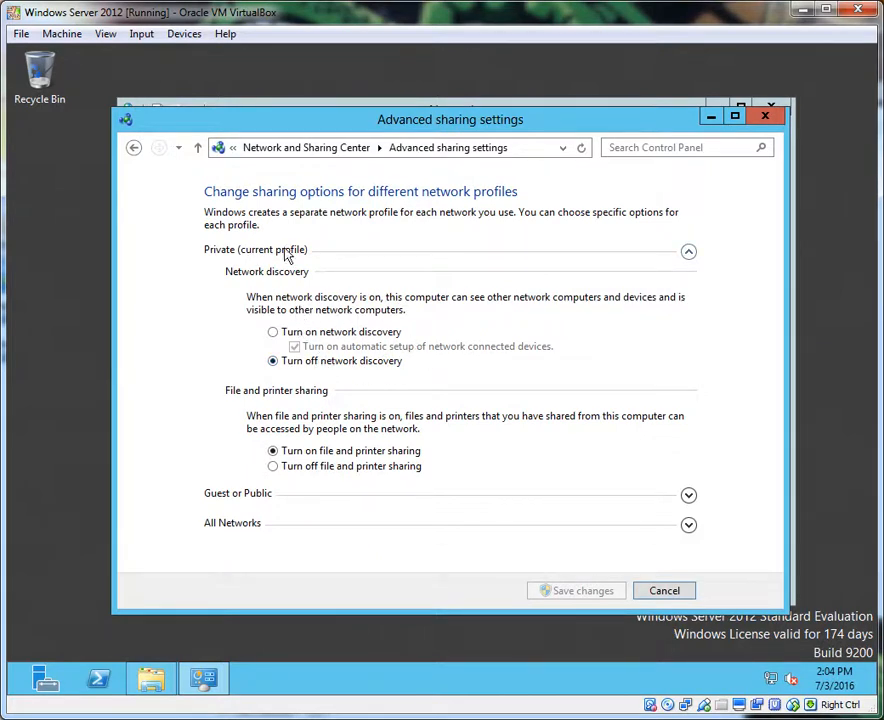
mouse_move(370, 360)
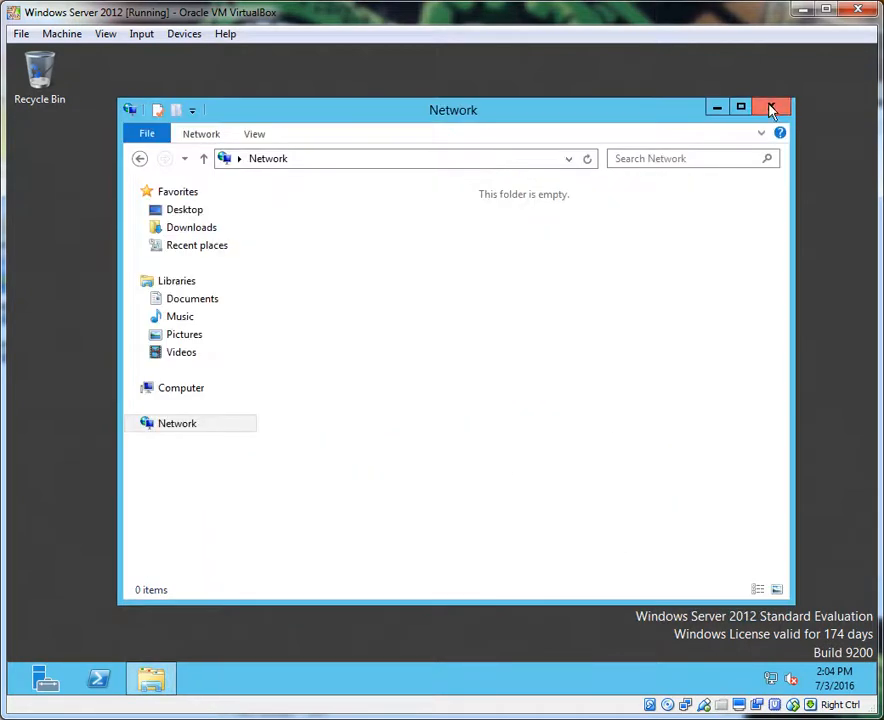
mouse_move(772, 108)
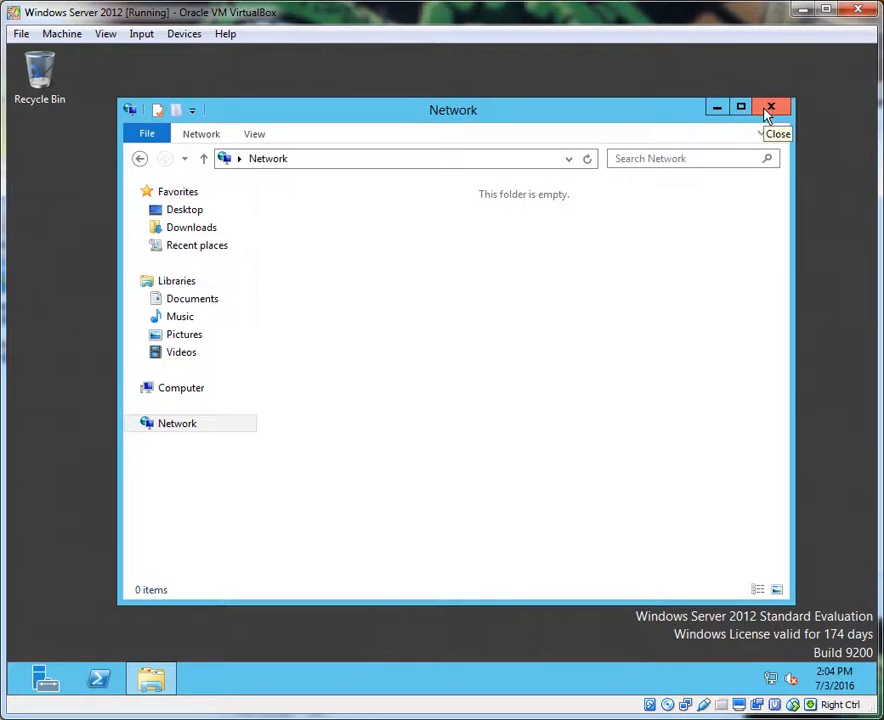
- Close the empty Network folder window
click(772, 108)
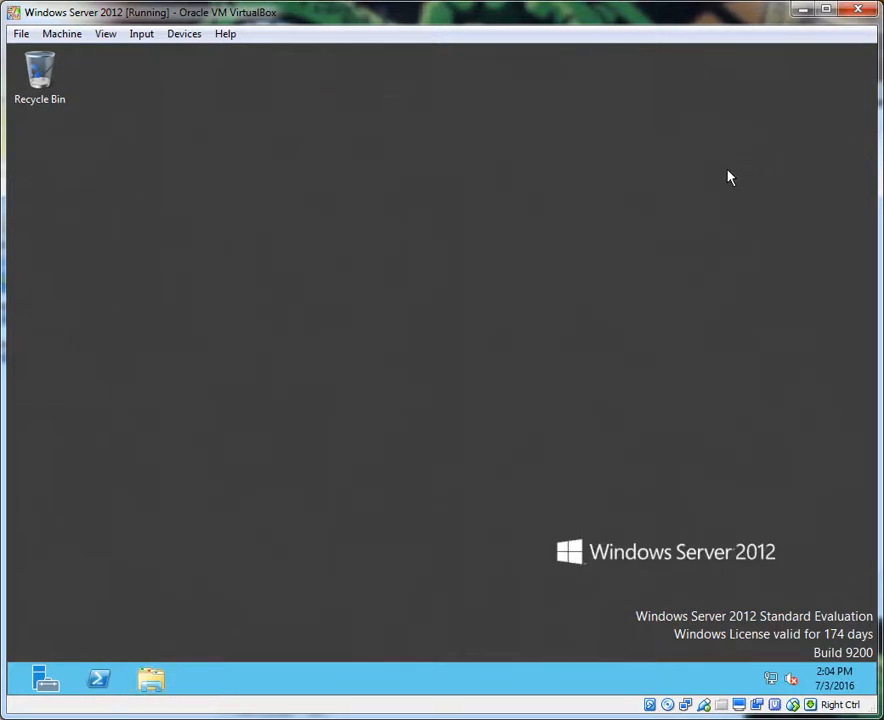
mouse_move(612, 278)
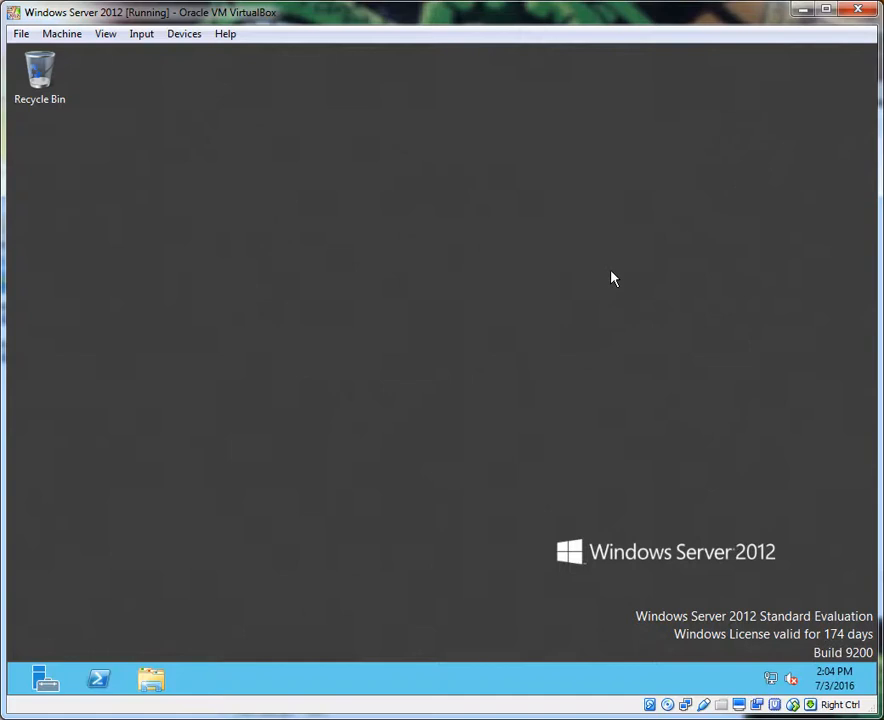
mouse_move(576, 292)
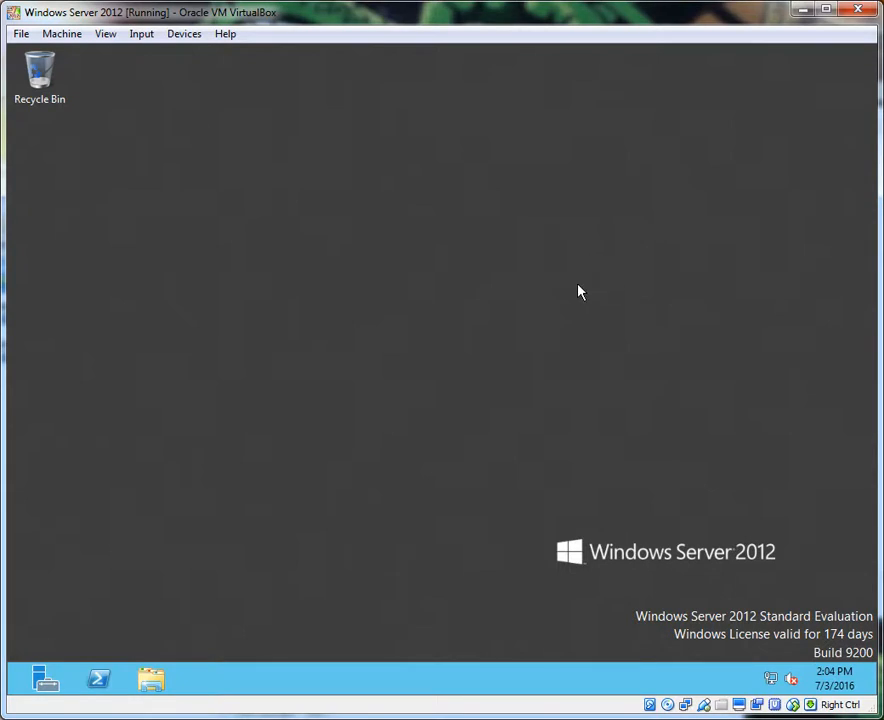
mouse_move(400, 416)
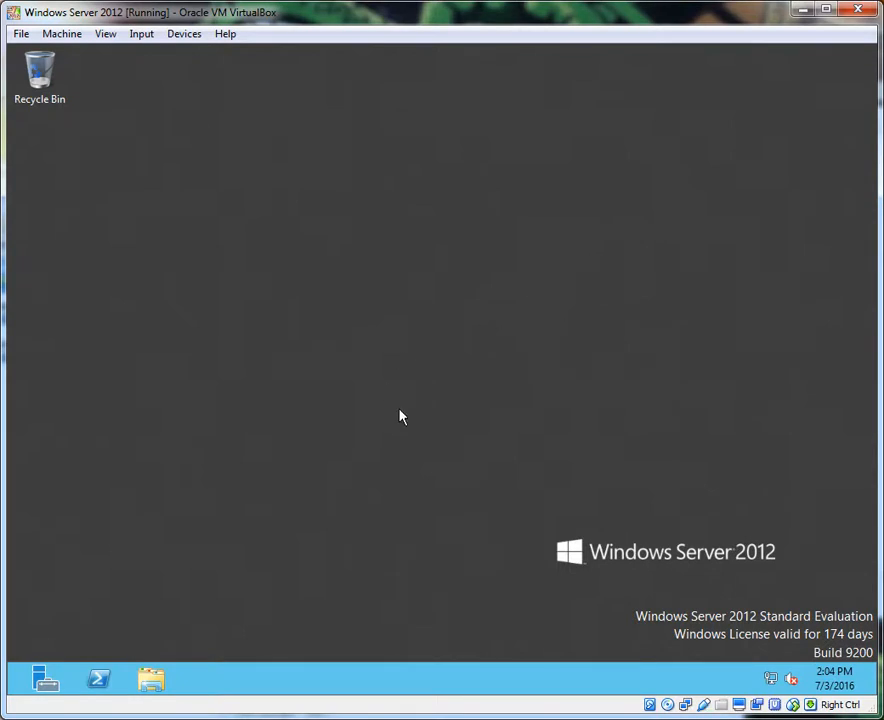
mouse_move(408, 354)
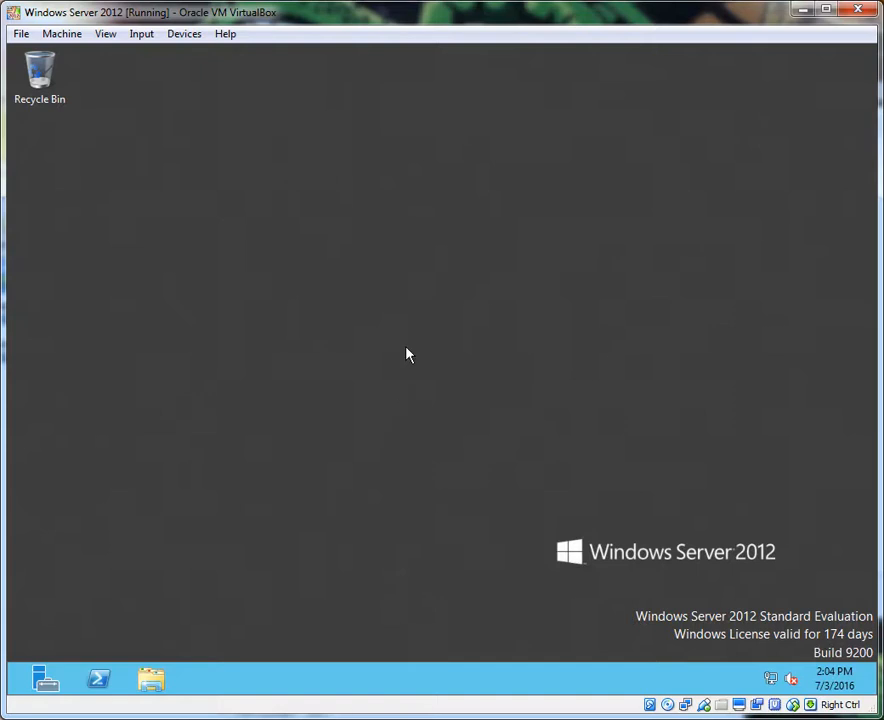
- Launch the Services console from Server Manager's Tools and select the DNS Client service
click(44, 680)
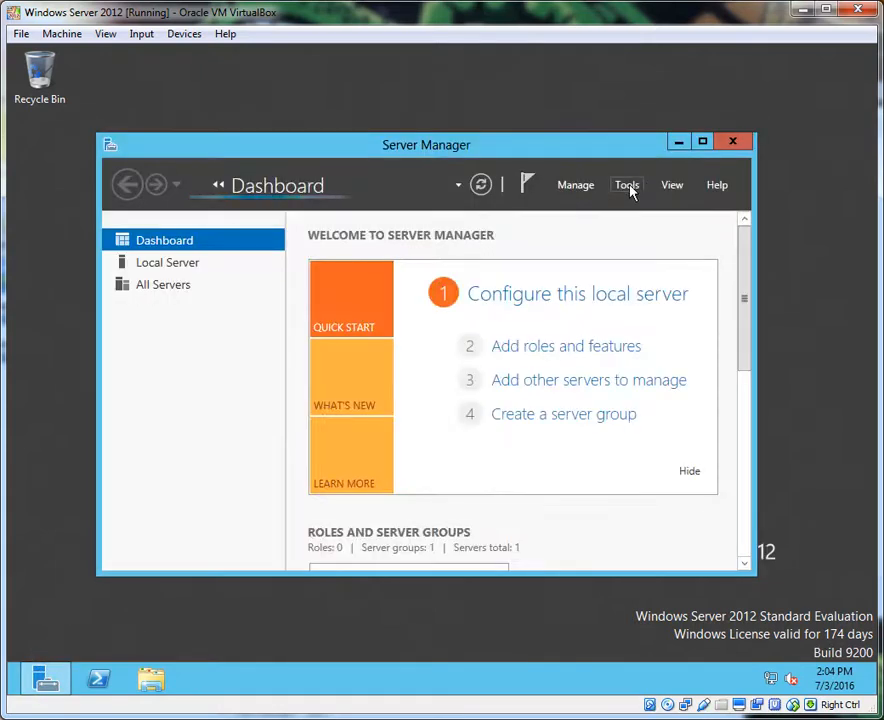
click(628, 184)
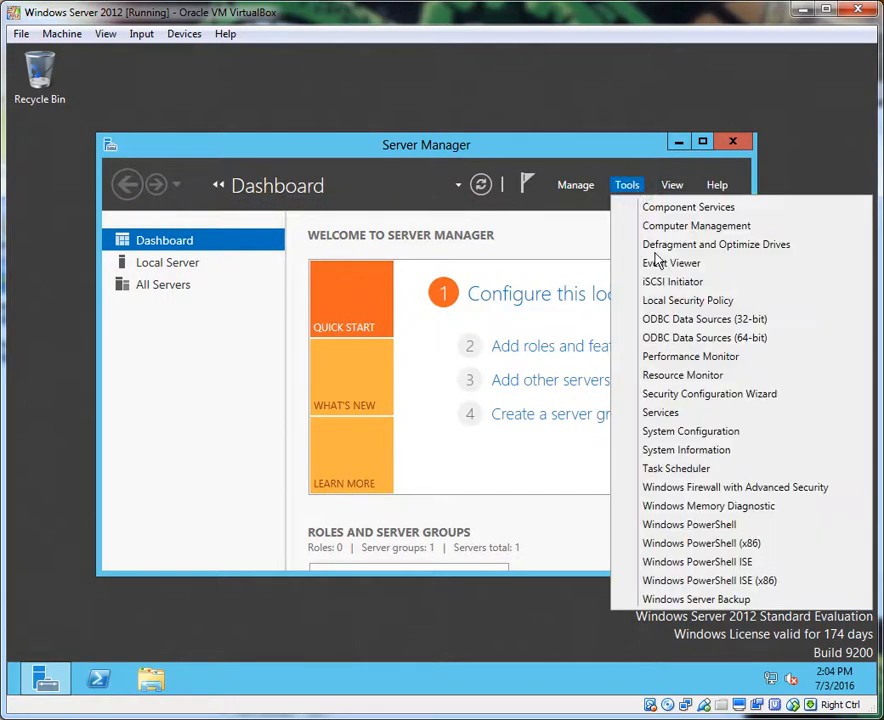
click(660, 412)
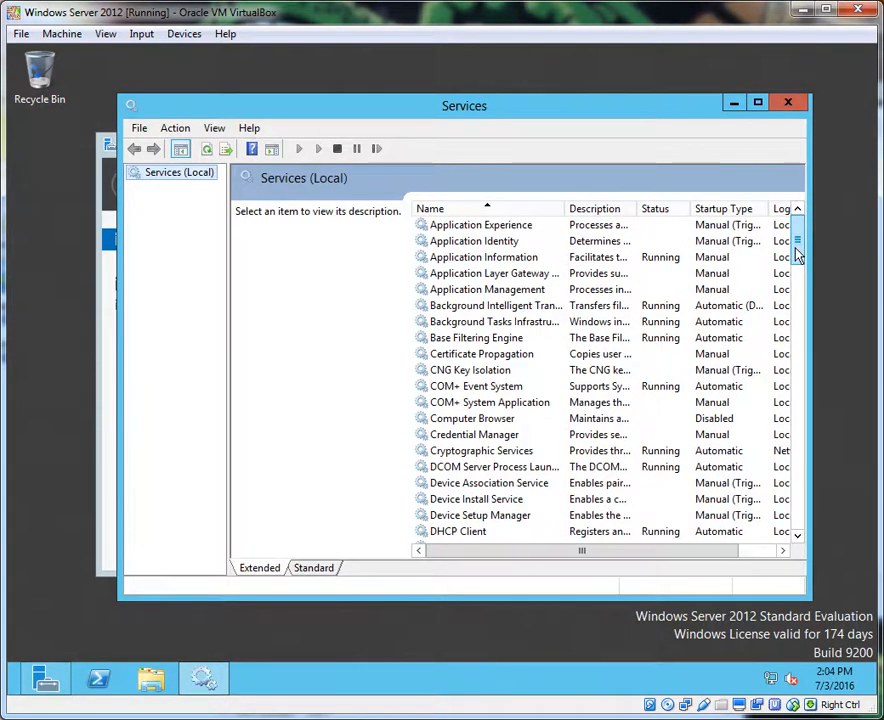
scroll(down, 3)
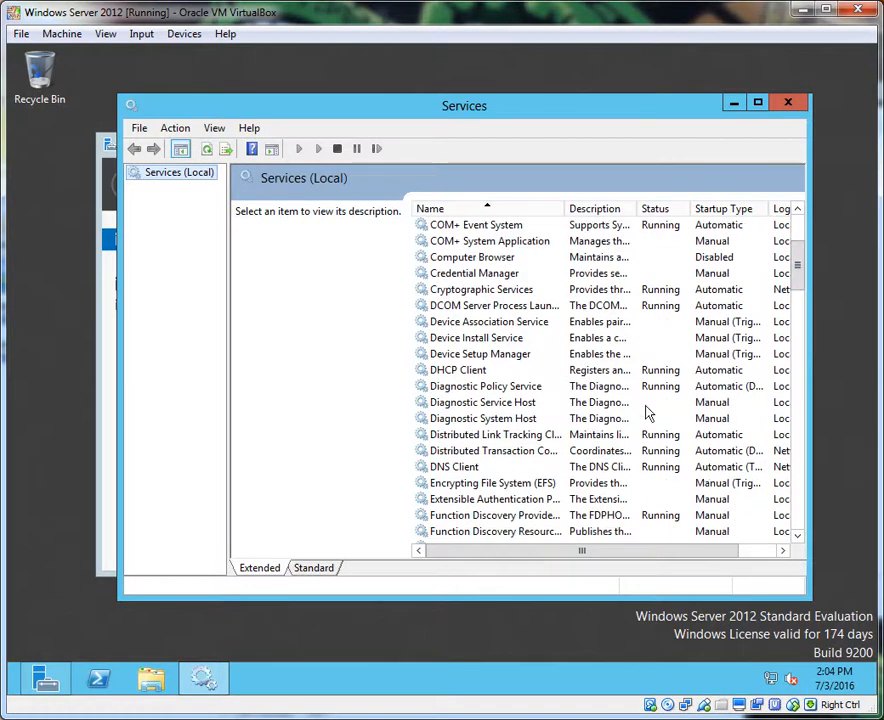
click(454, 466)
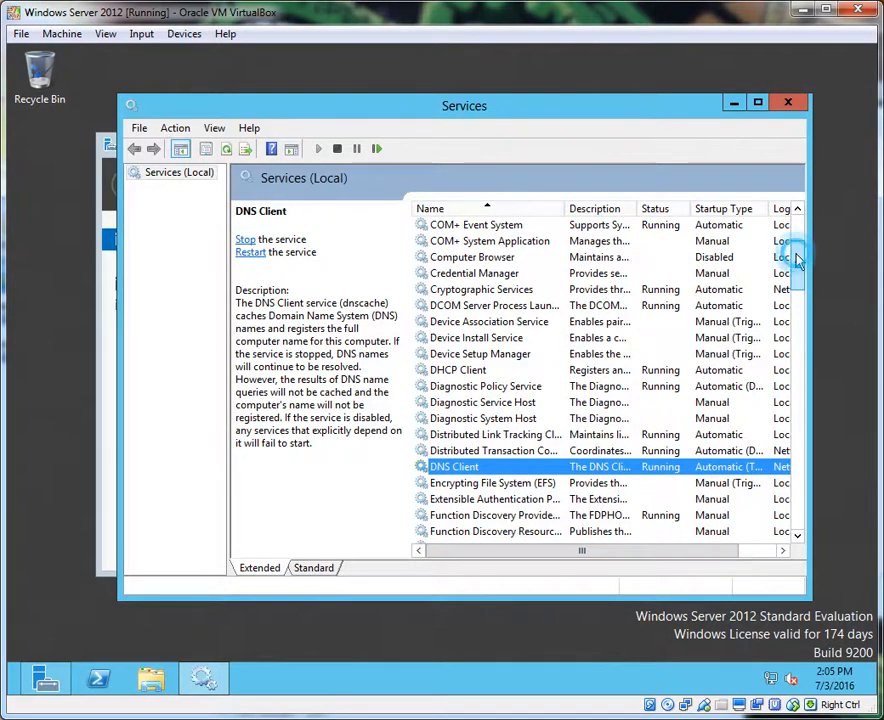
scroll(down, 3)
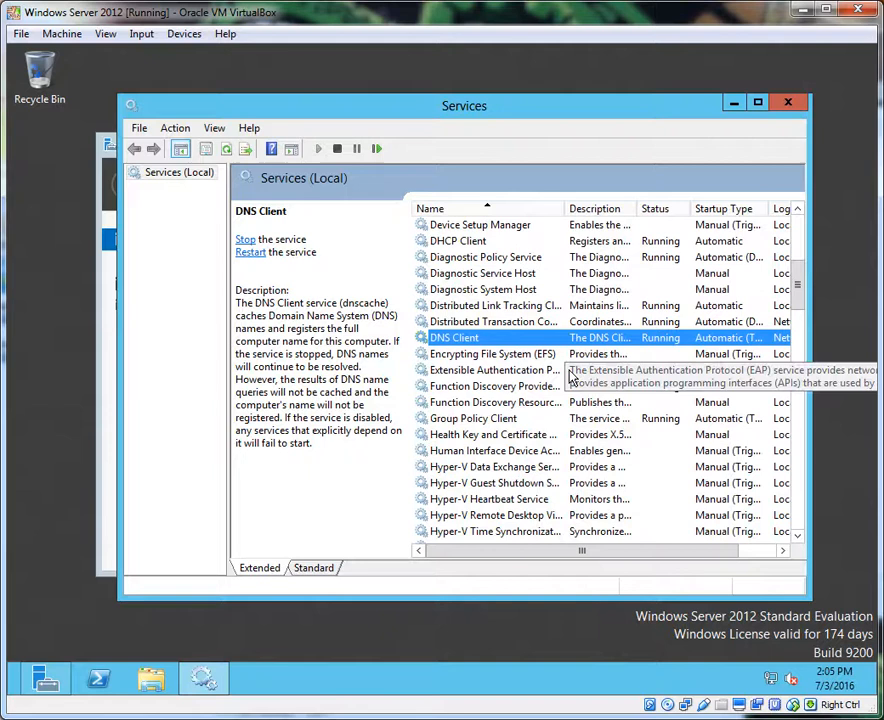
mouse_move(568, 376)
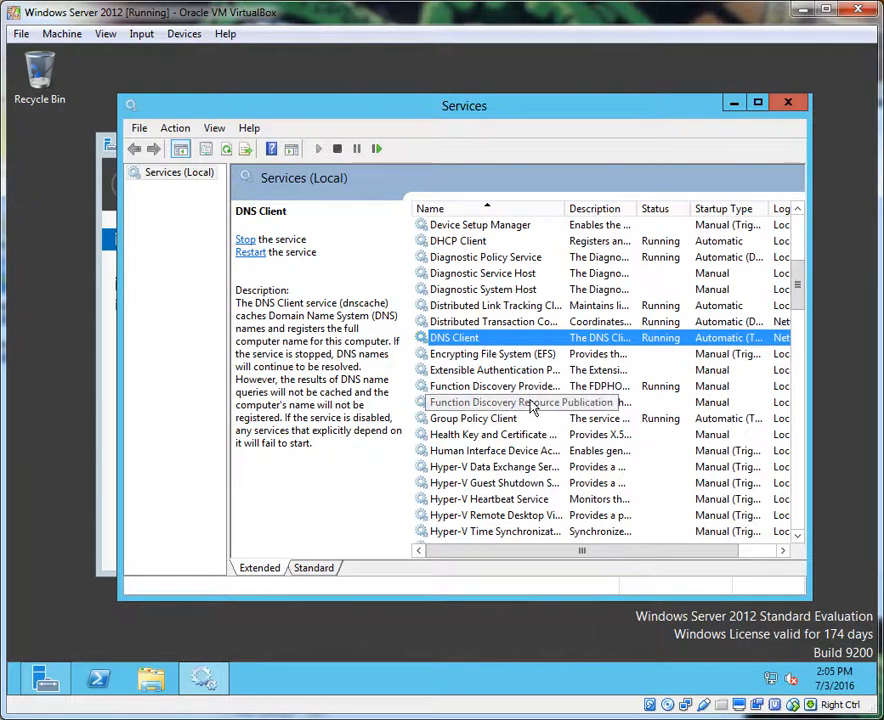
- Set Function Discovery Resource Publication to Automatic startup and start it
click(520, 402)
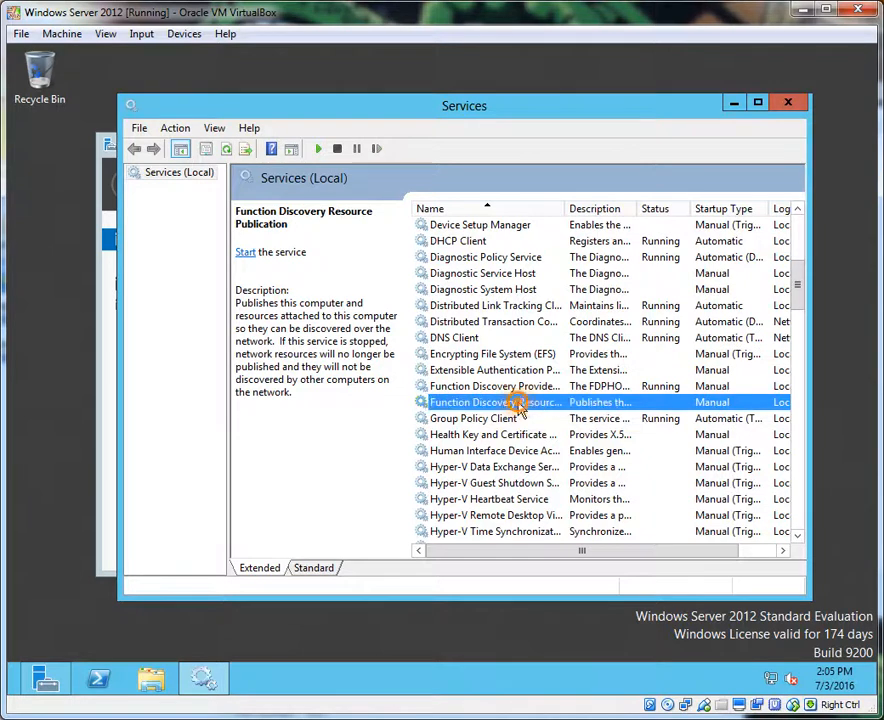
right_click(496, 402)
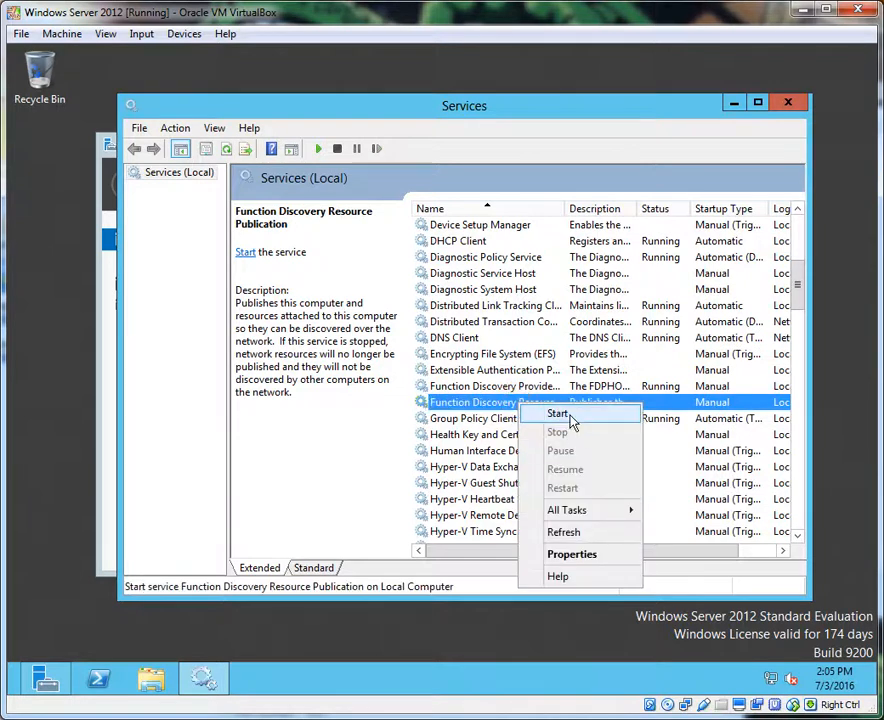
click(572, 554)
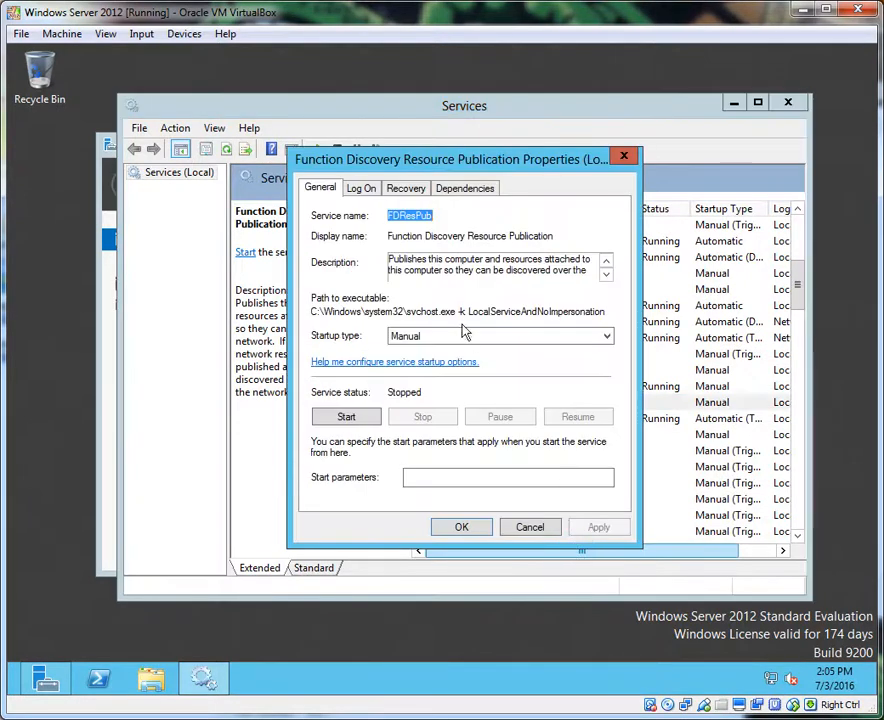
click(604, 336)
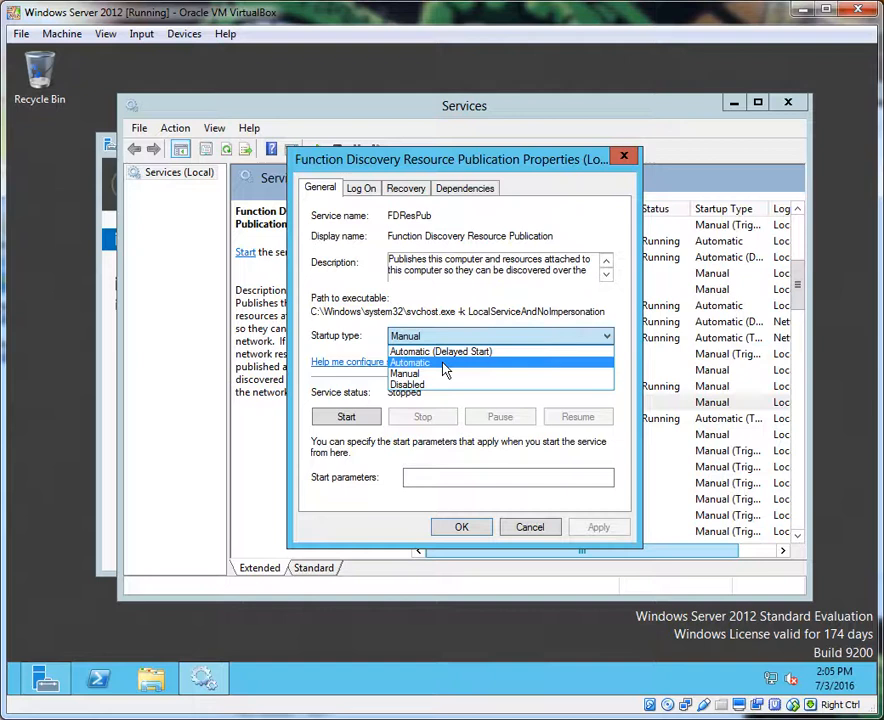
click(410, 362)
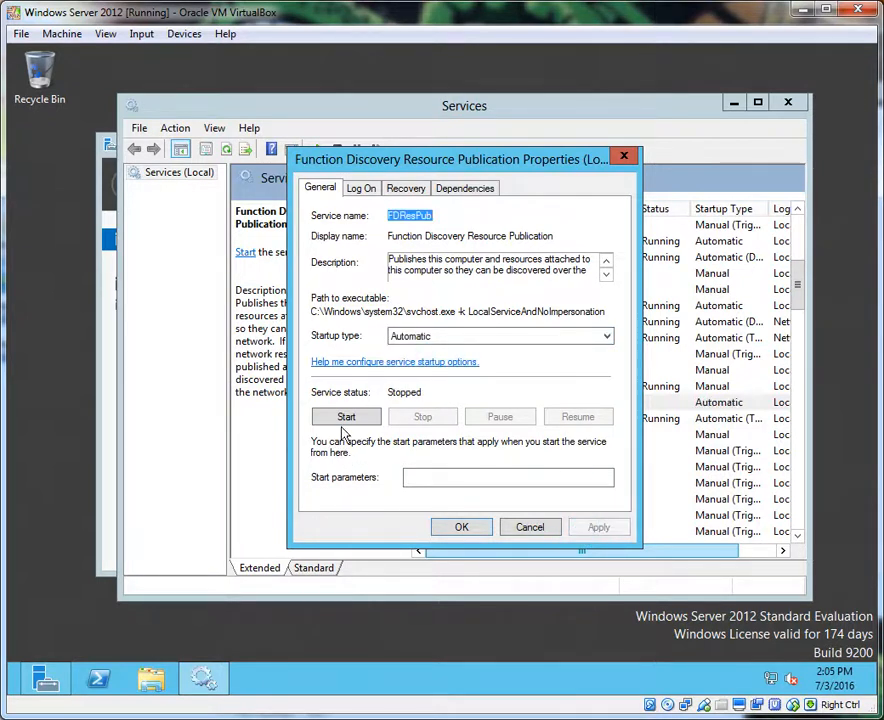
click(346, 418)
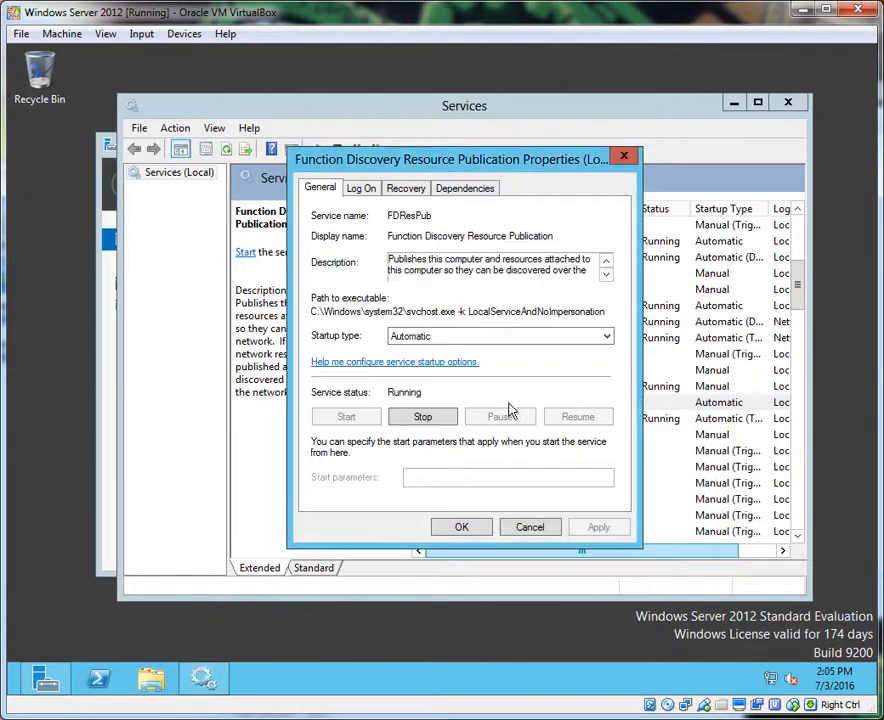
click(462, 528)
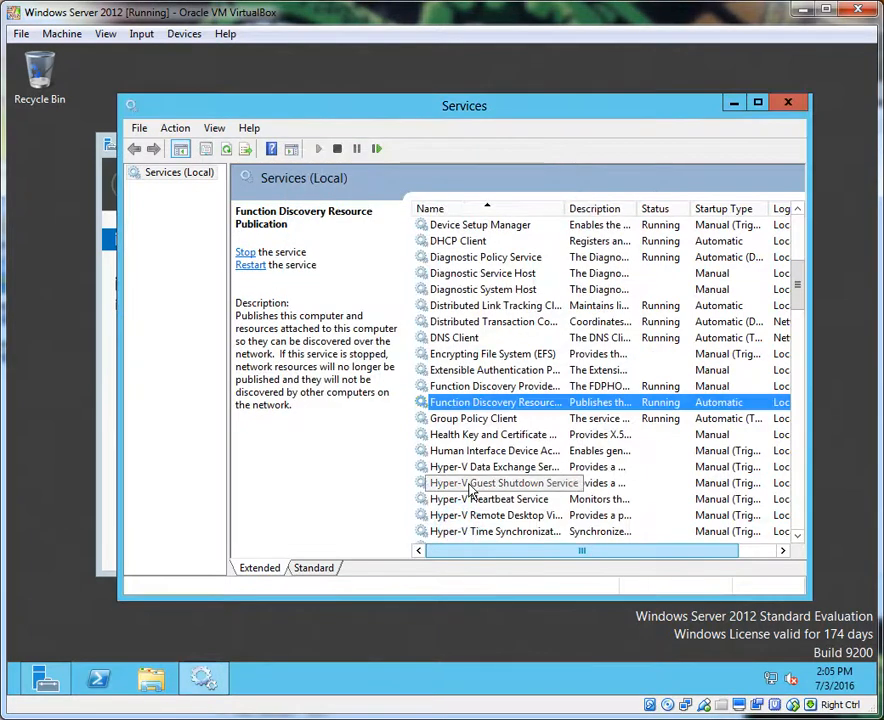
mouse_move(736, 330)
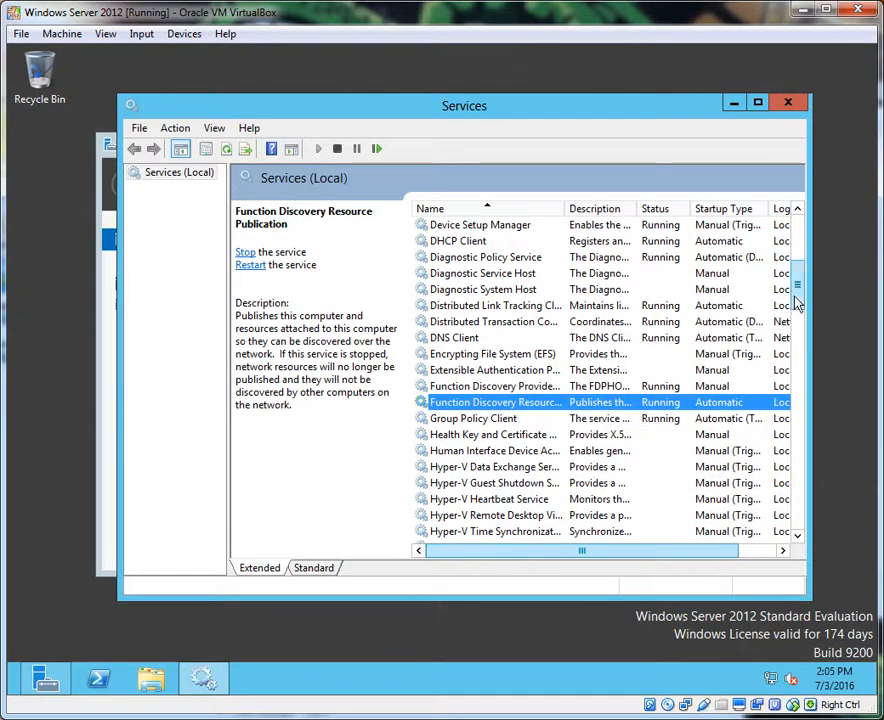
- Set SSDP Discovery to Automatic startup and start it
scroll(down, 3)
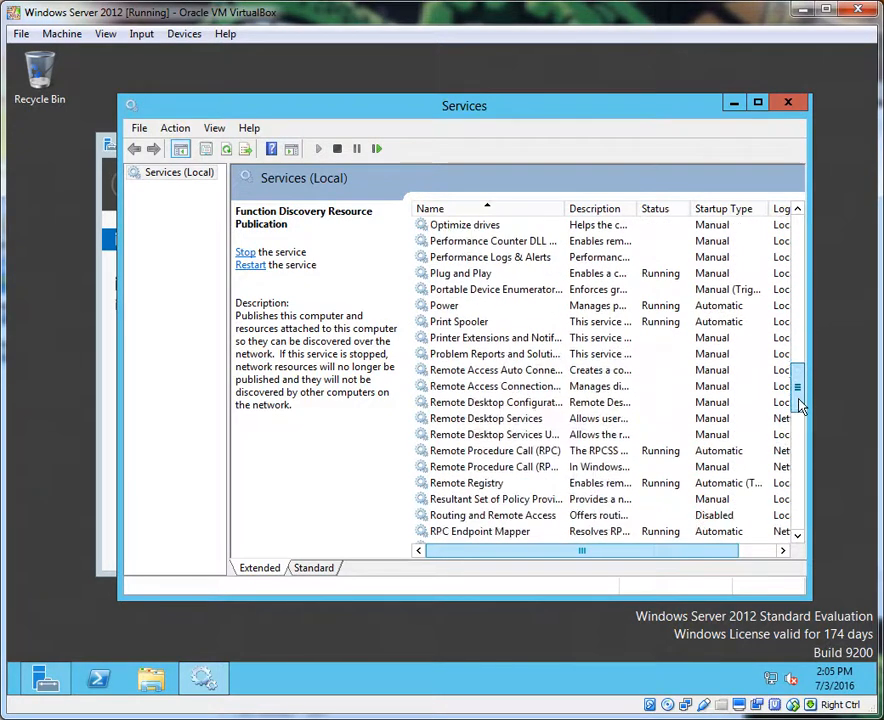
scroll(down, 3)
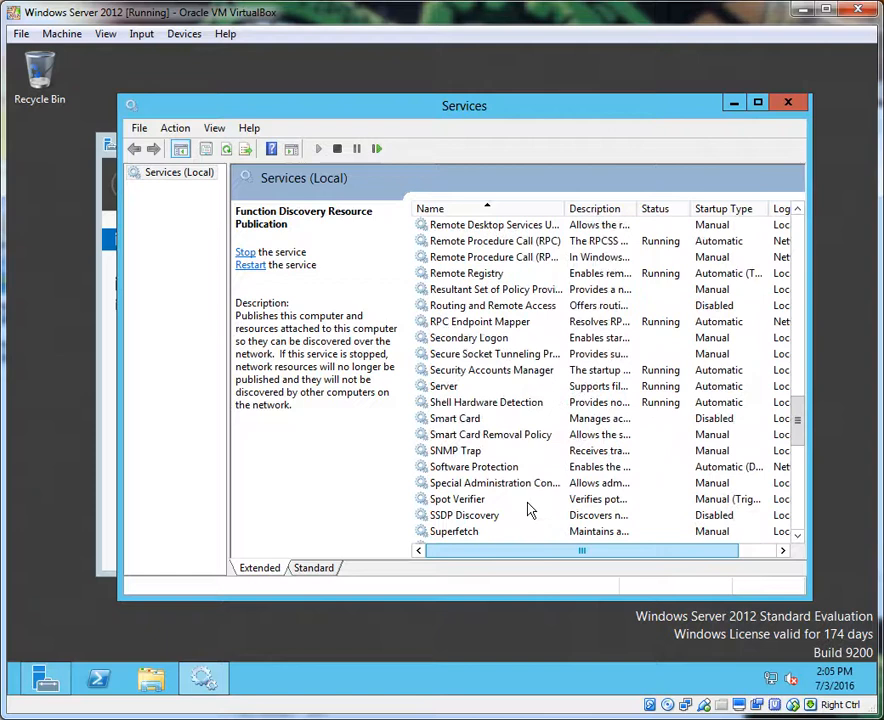
click(466, 514)
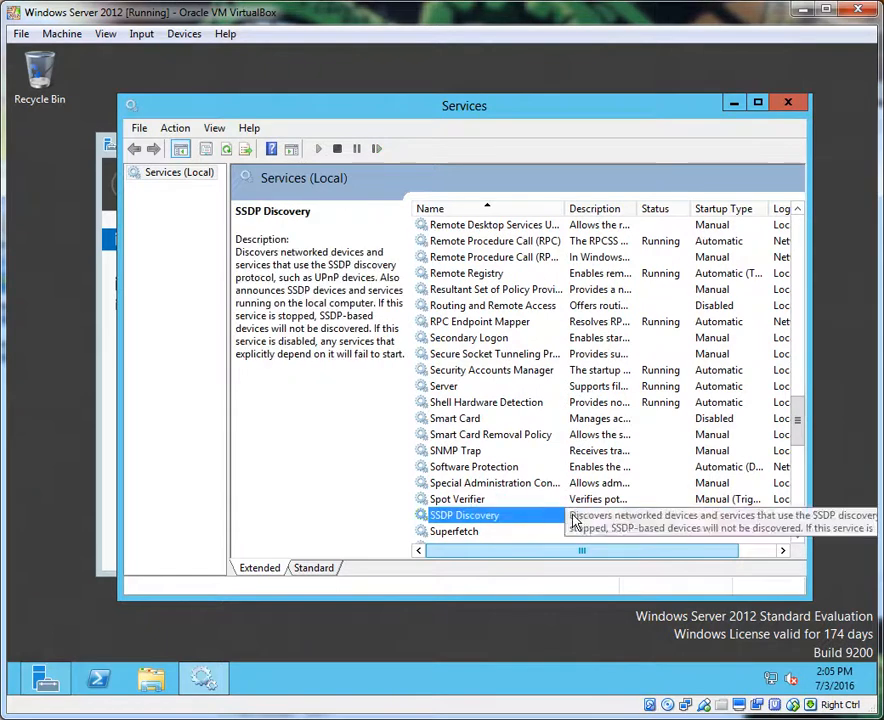
mouse_move(590, 524)
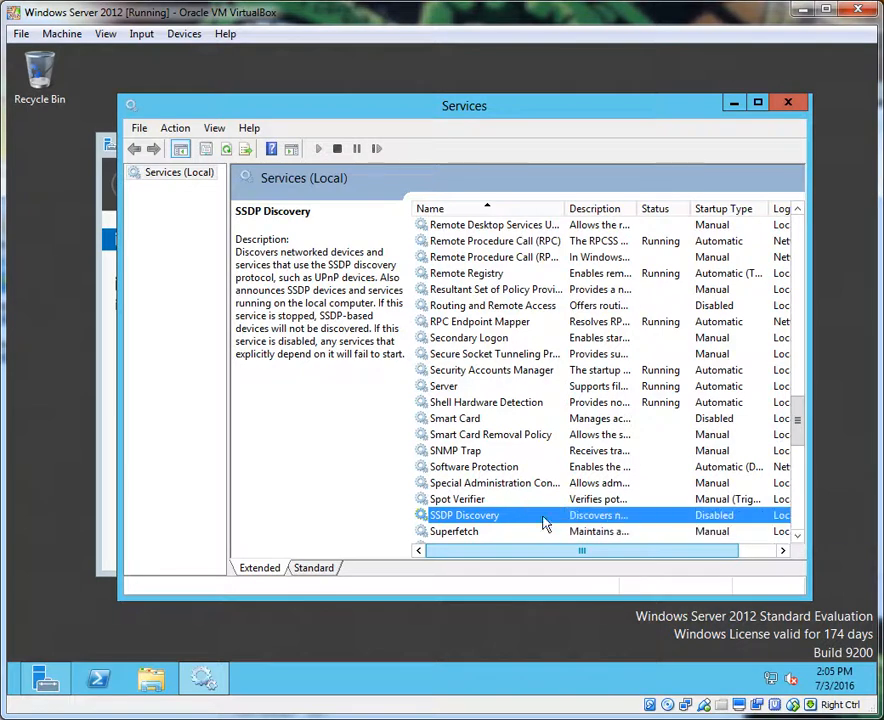
right_click(464, 516)
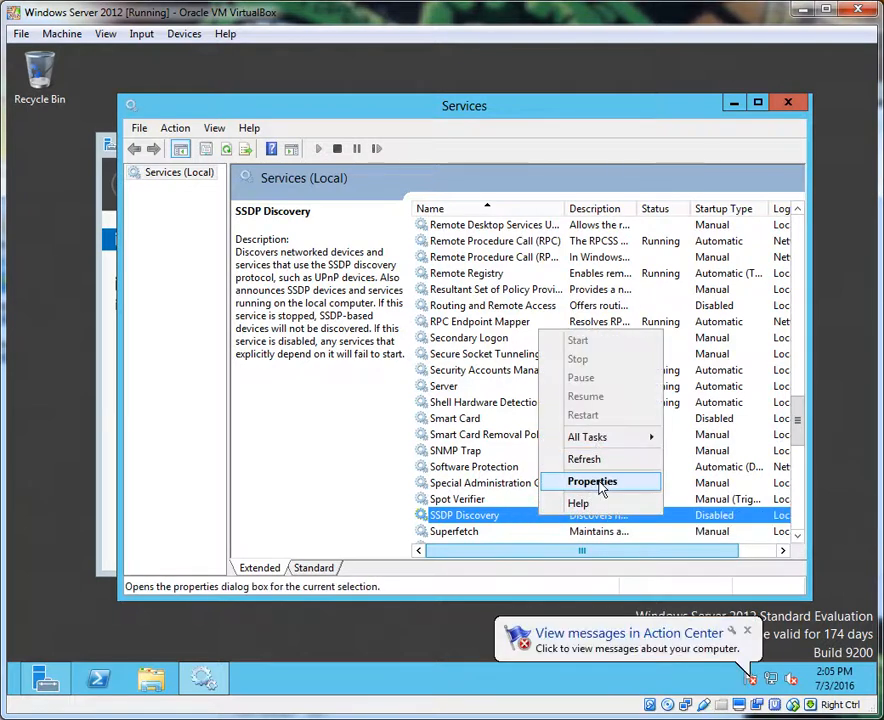
click(592, 480)
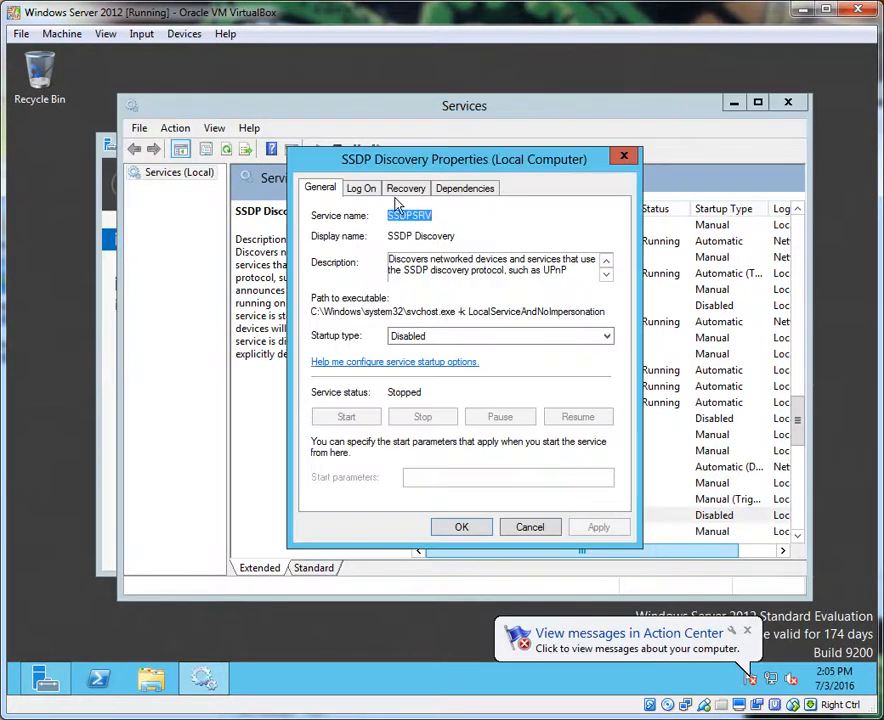
click(500, 336)
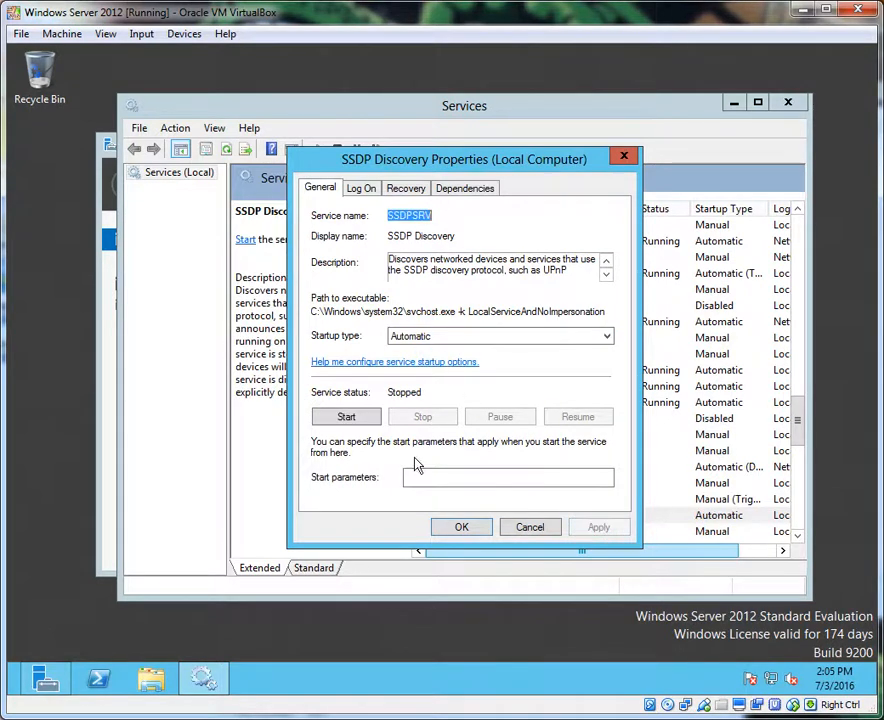
click(346, 416)
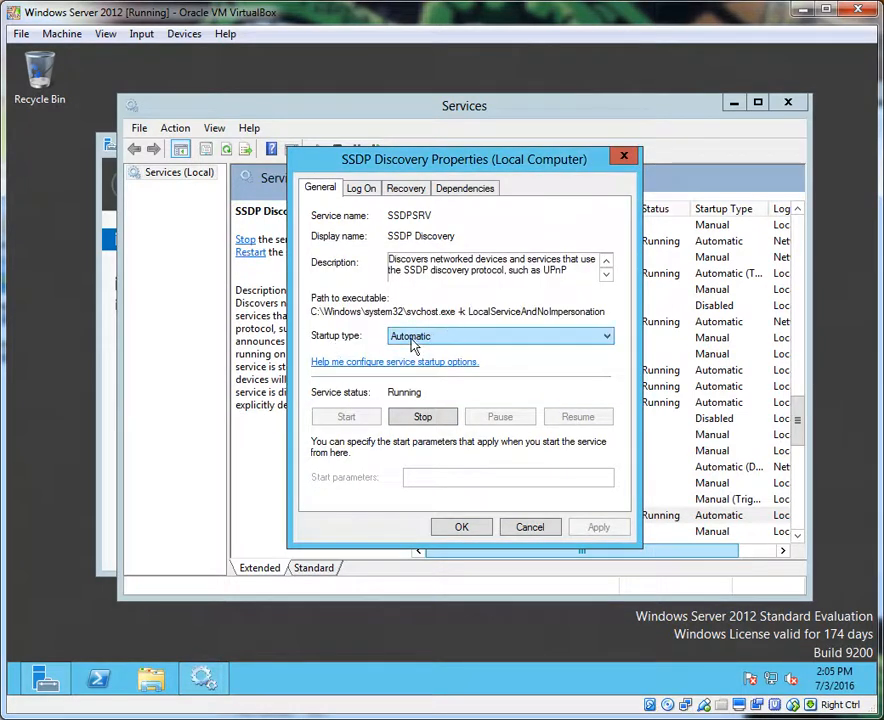
mouse_move(538, 336)
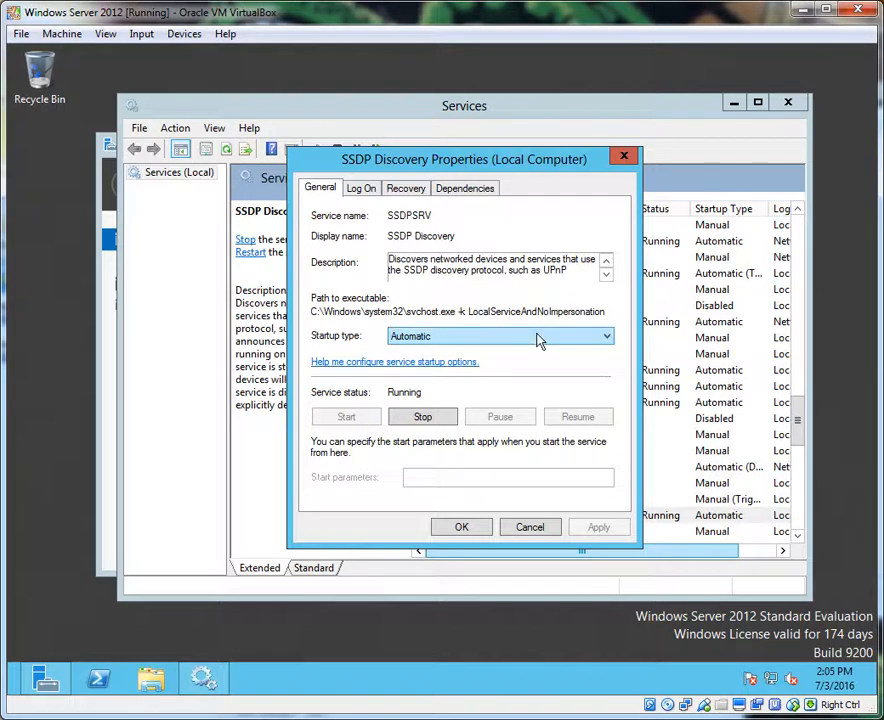
click(530, 528)
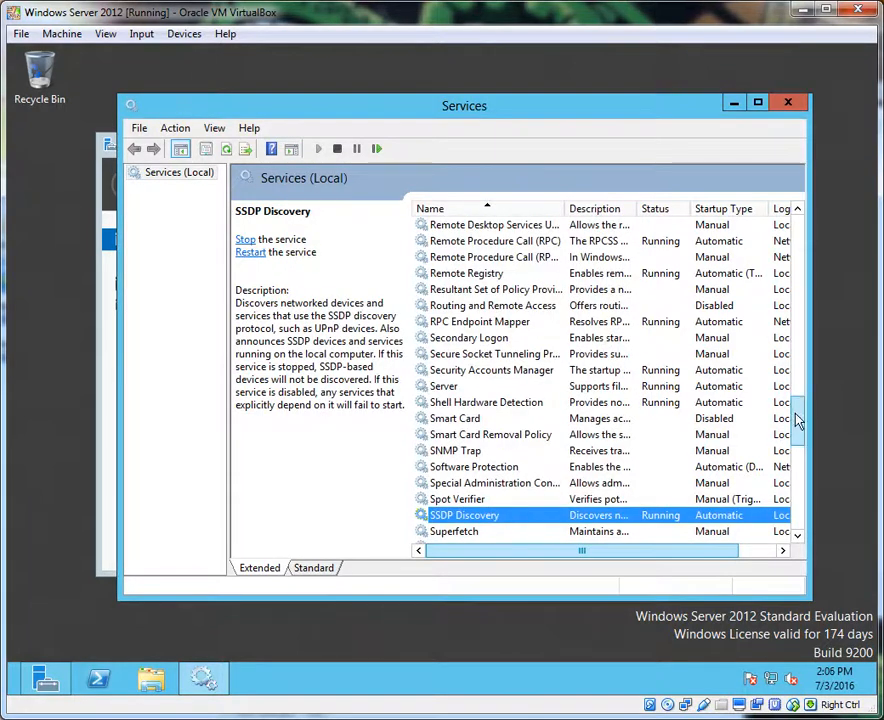
- Set UPnP Device Host to Automatic startup and start it
scroll(down, 3)
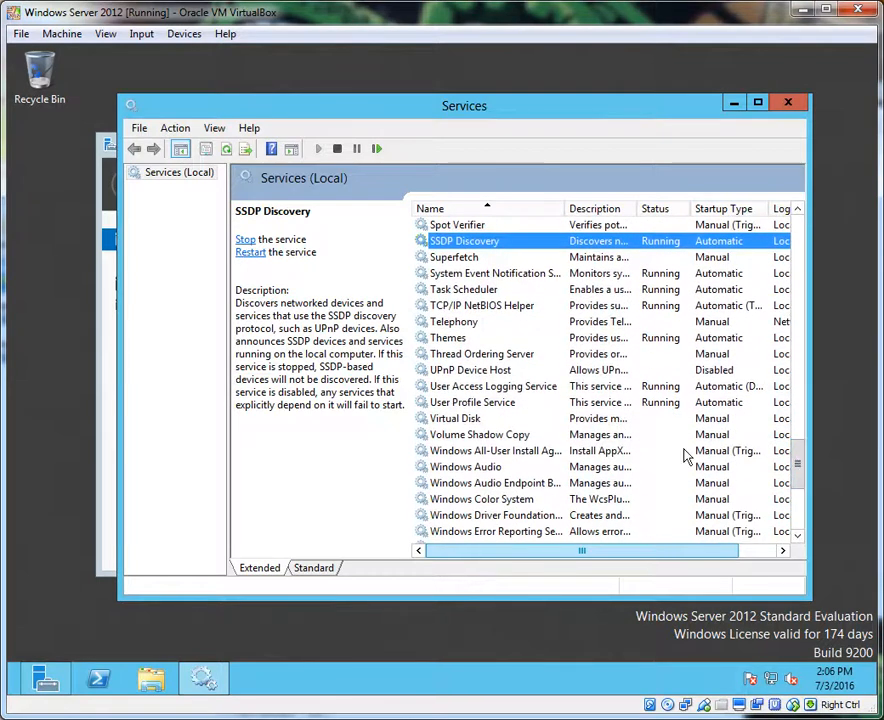
right_click(470, 368)
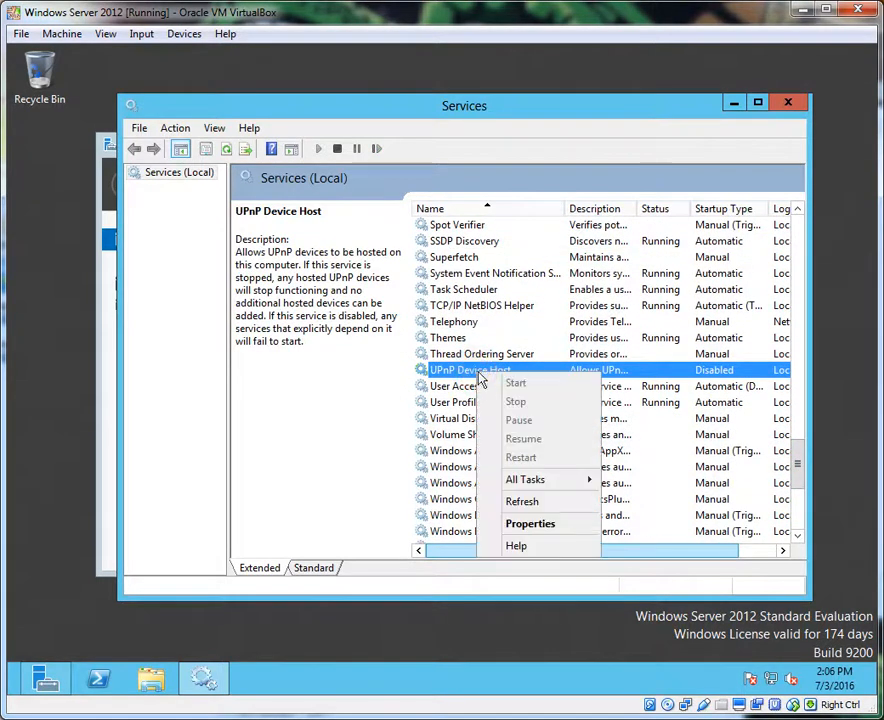
click(530, 524)
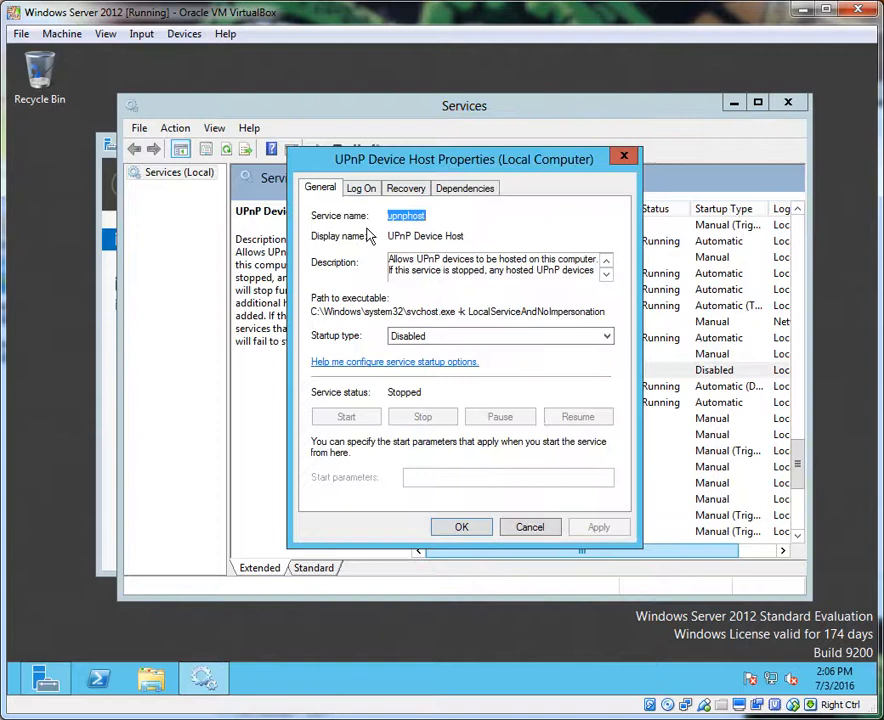
click(604, 336)
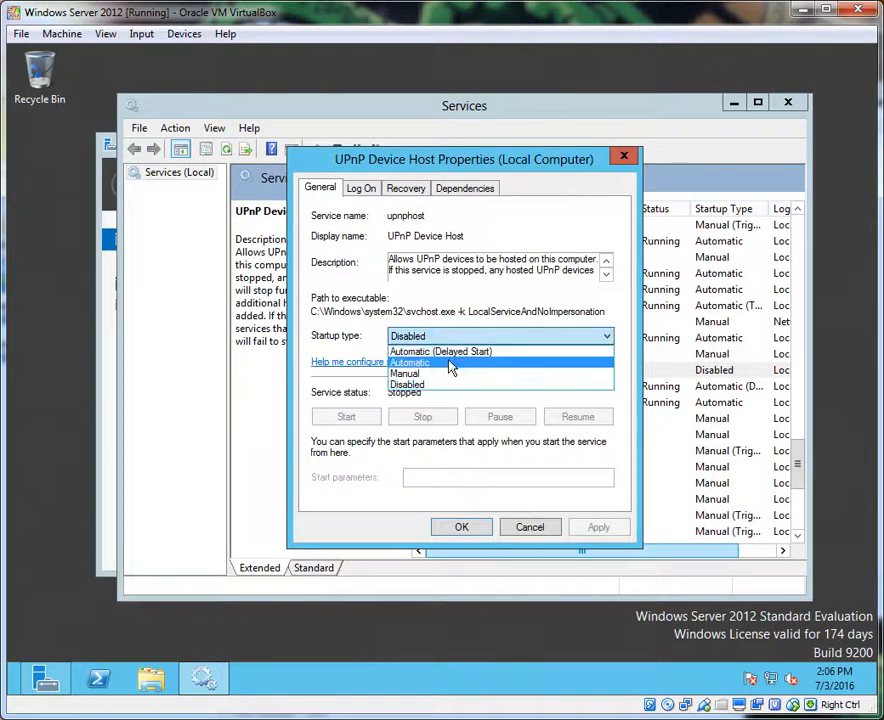
click(410, 362)
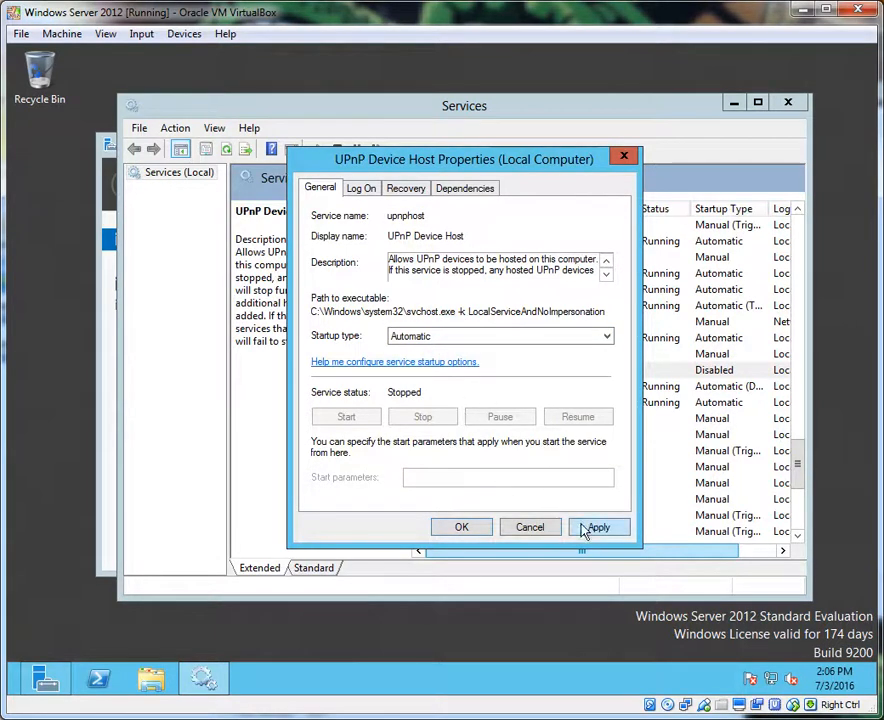
click(598, 528)
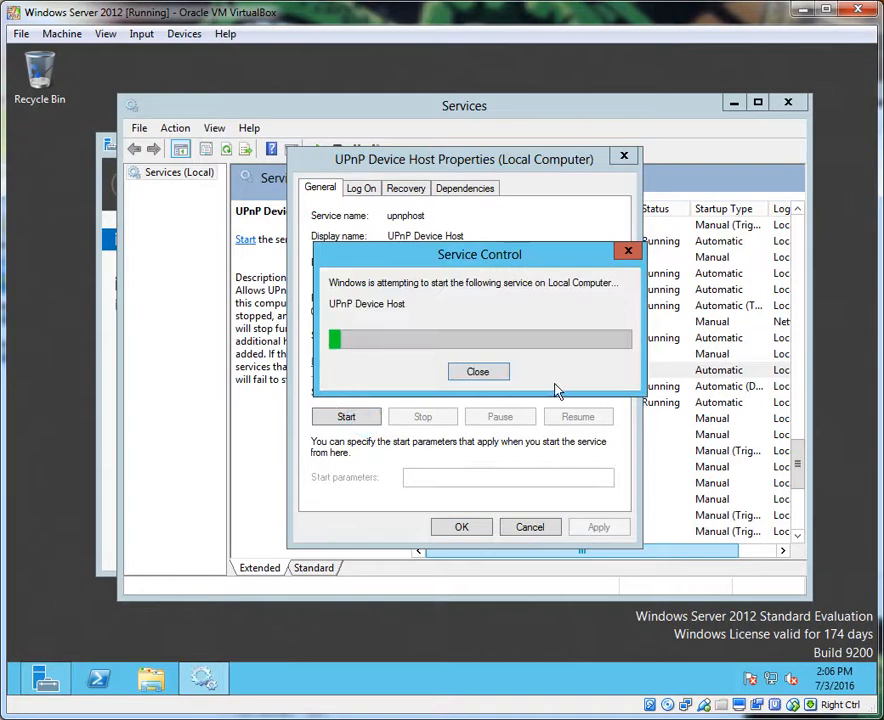
click(478, 370)
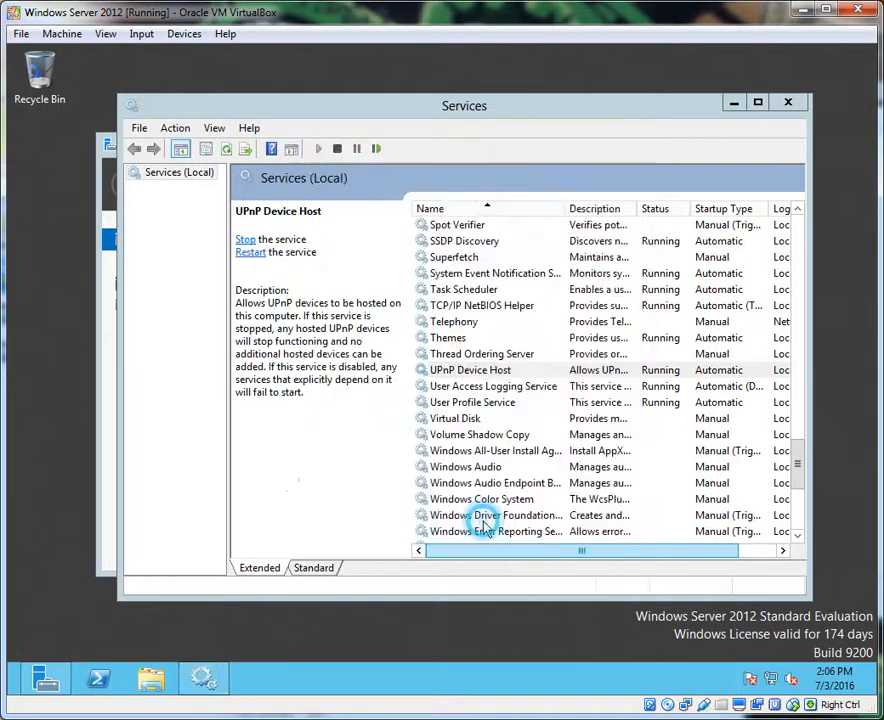
click(470, 368)
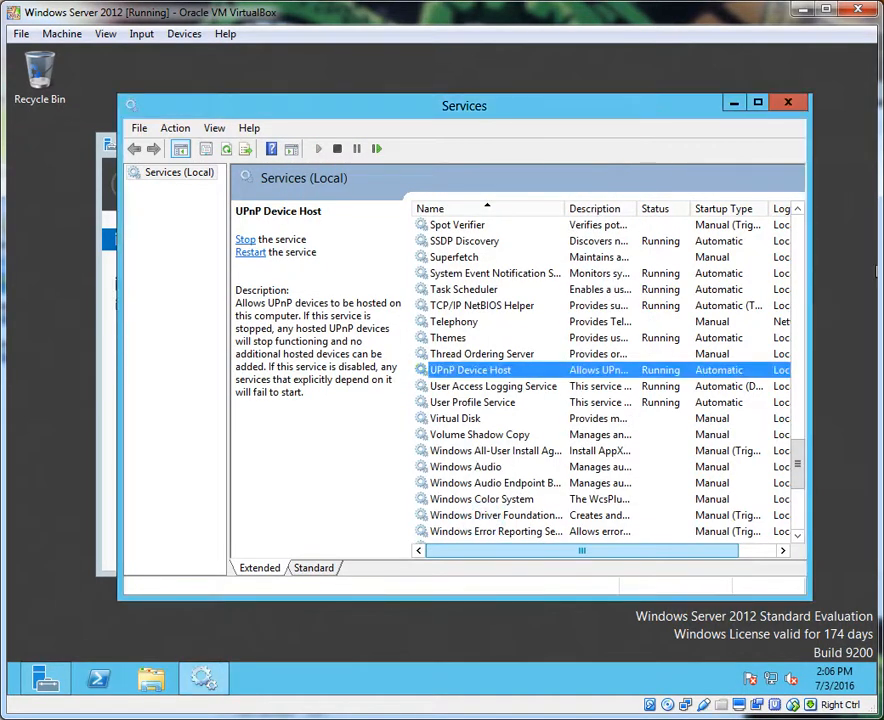
mouse_move(756, 304)
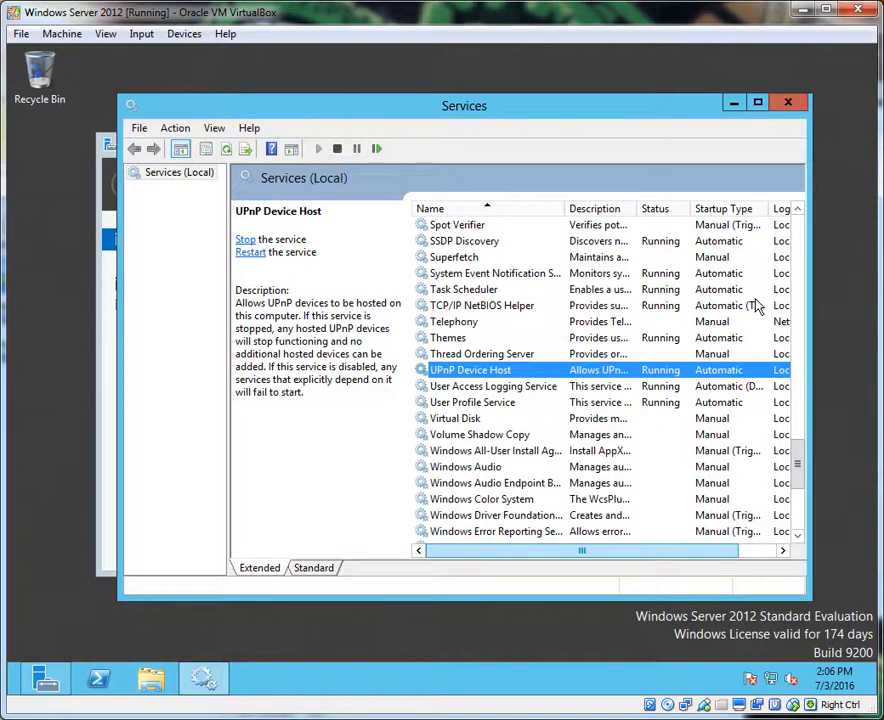
mouse_move(720, 304)
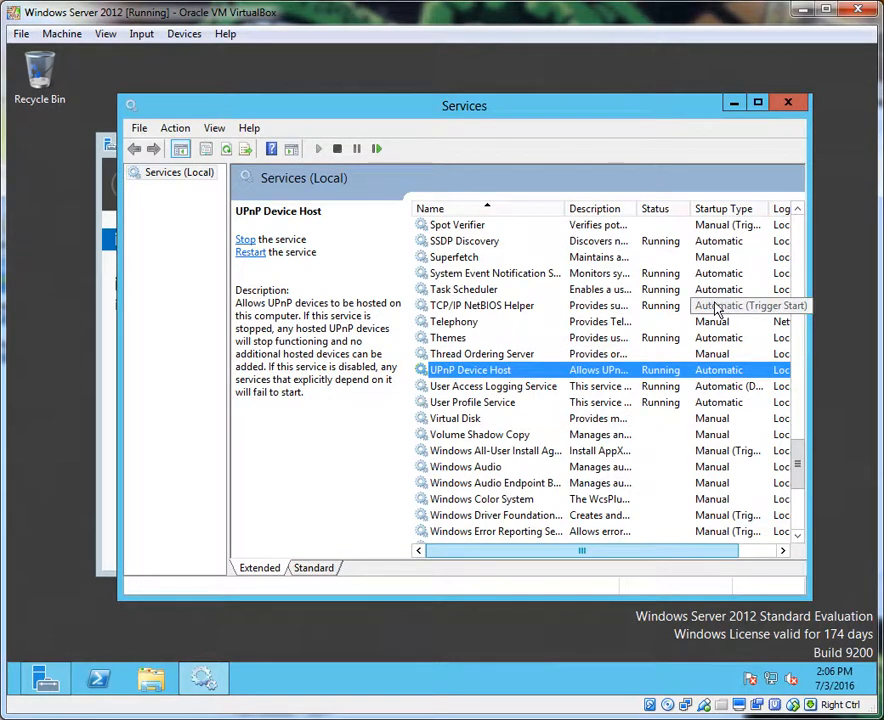
mouse_move(764, 140)
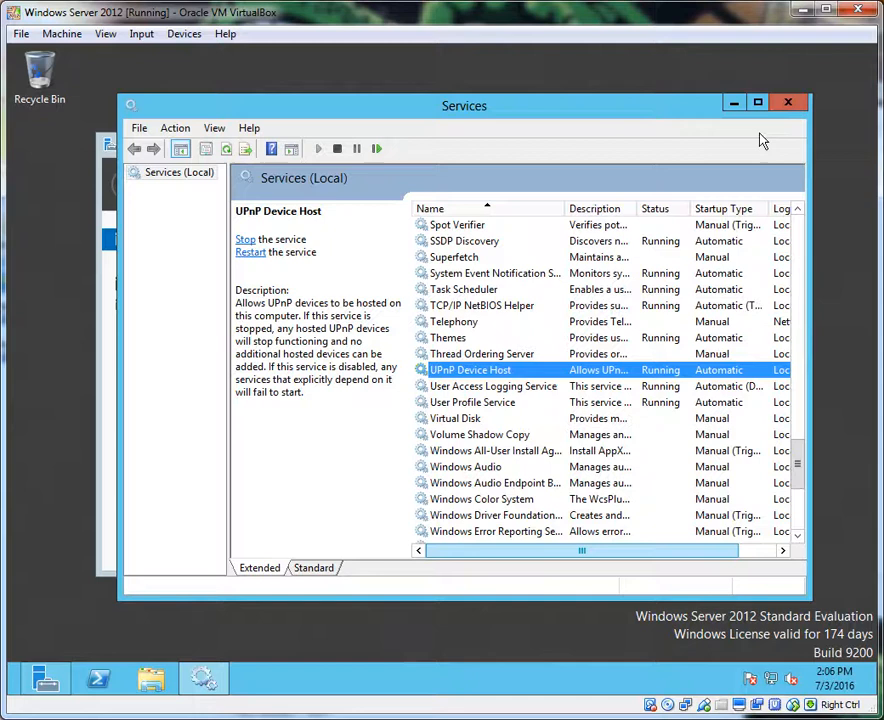
mouse_move(752, 148)
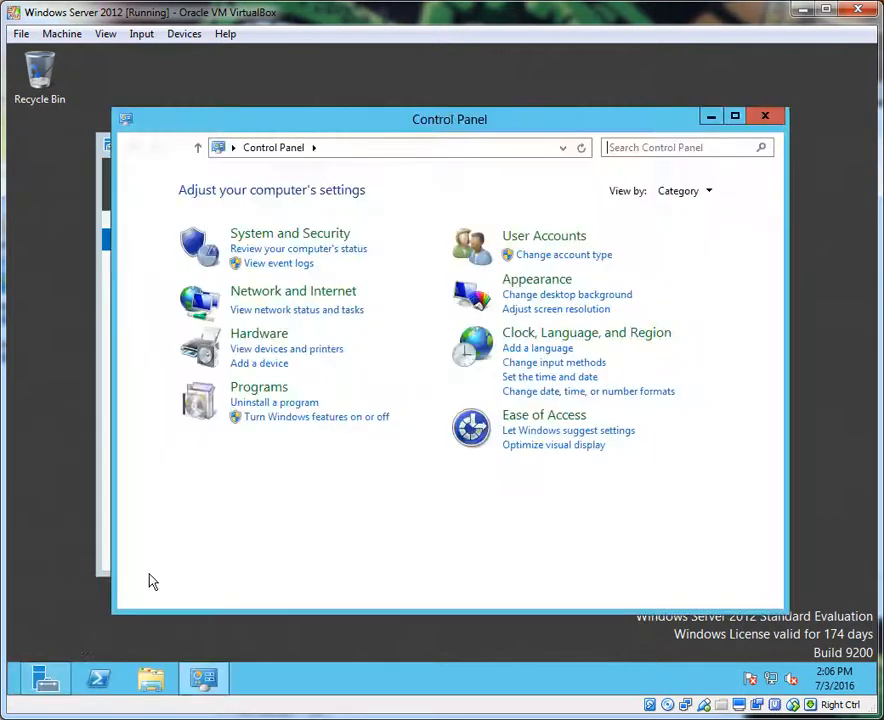
mouse_move(276, 256)
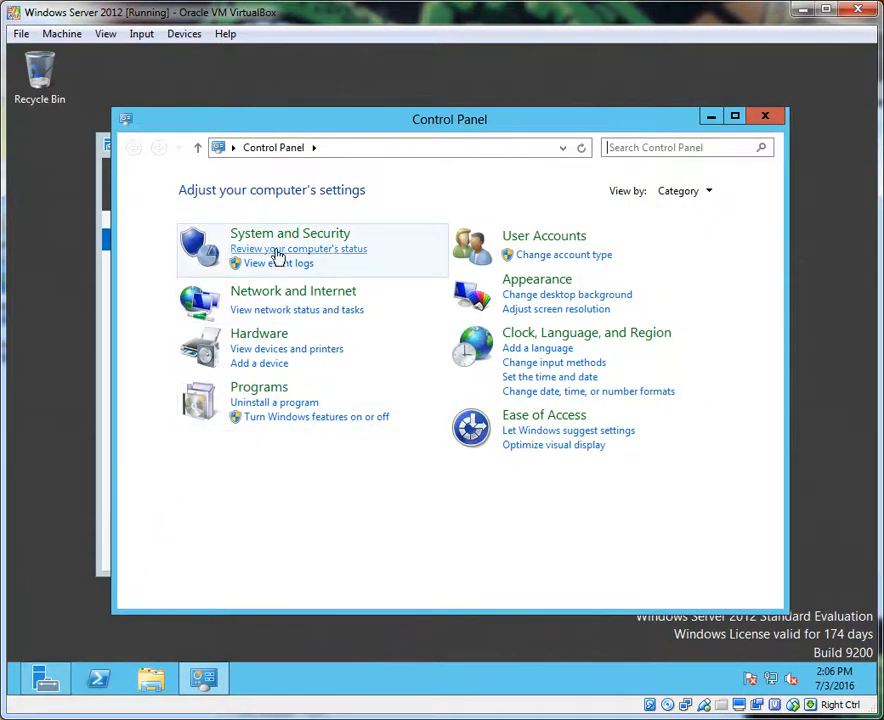
- Reach Windows Firewall settings through Control Panel's System and Security
click(290, 232)
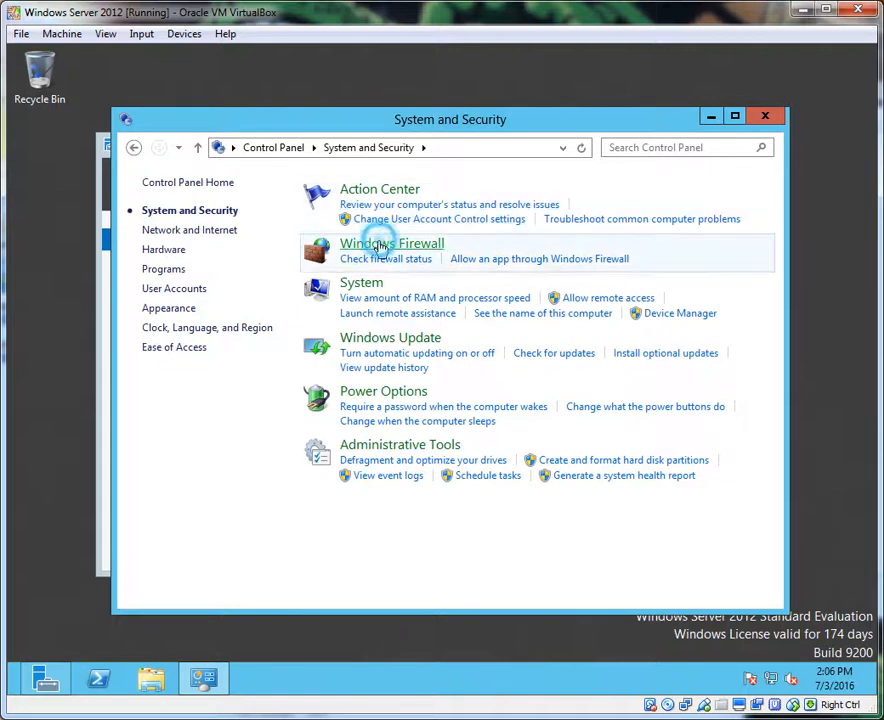
click(392, 244)
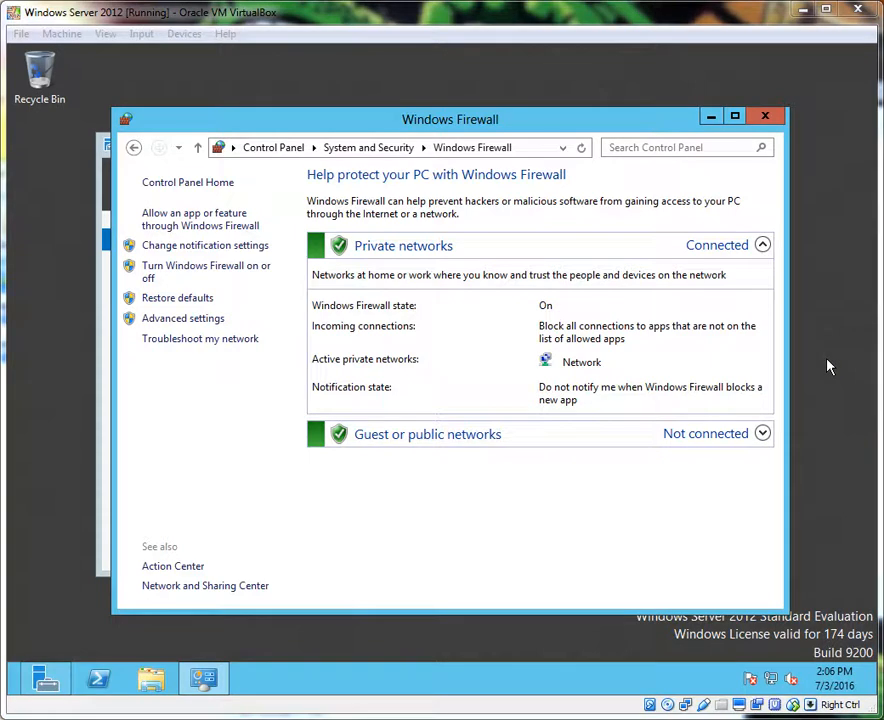
mouse_move(184, 318)
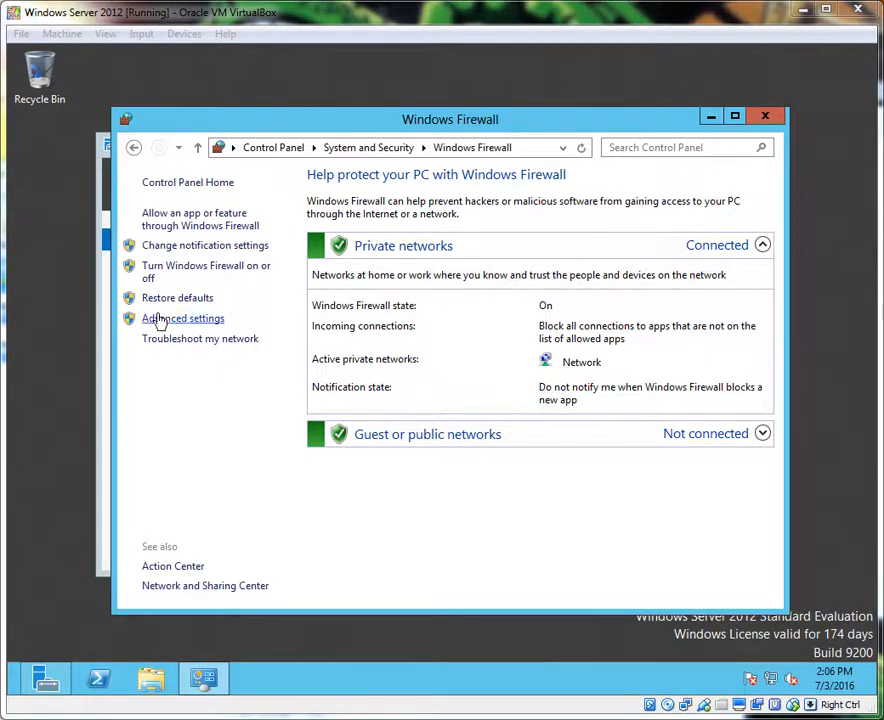
mouse_move(204, 244)
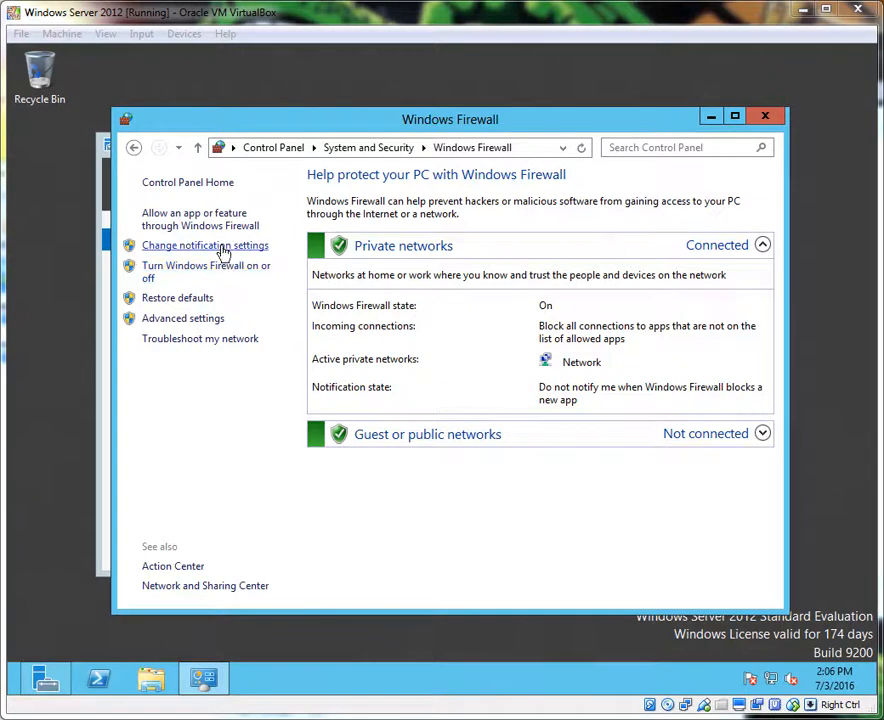
- In the firewall's allowed apps list, locate Network Discovery and confirm it is allowed for Private only
click(194, 218)
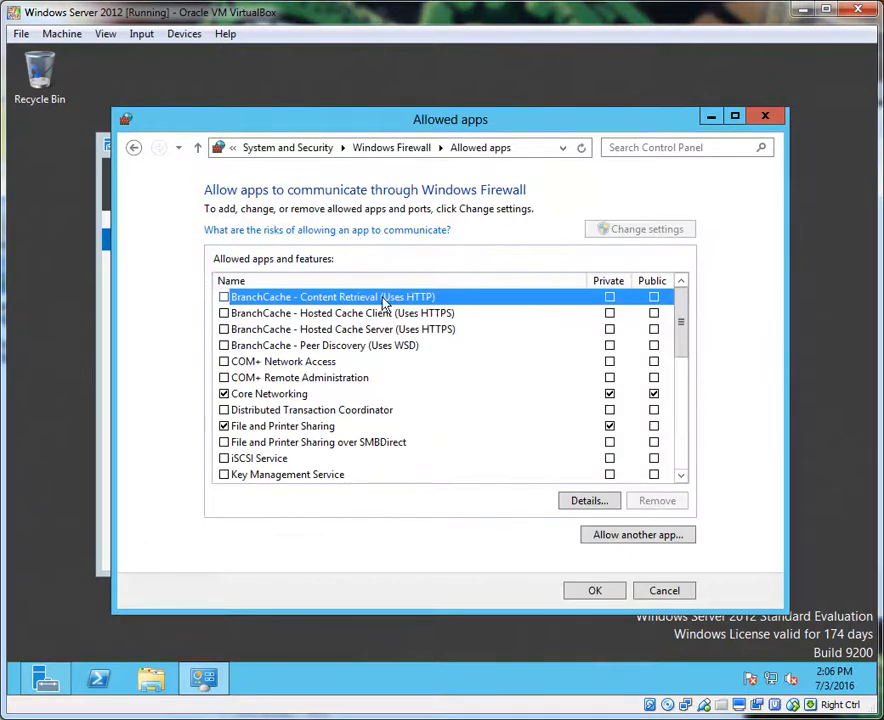
mouse_move(380, 318)
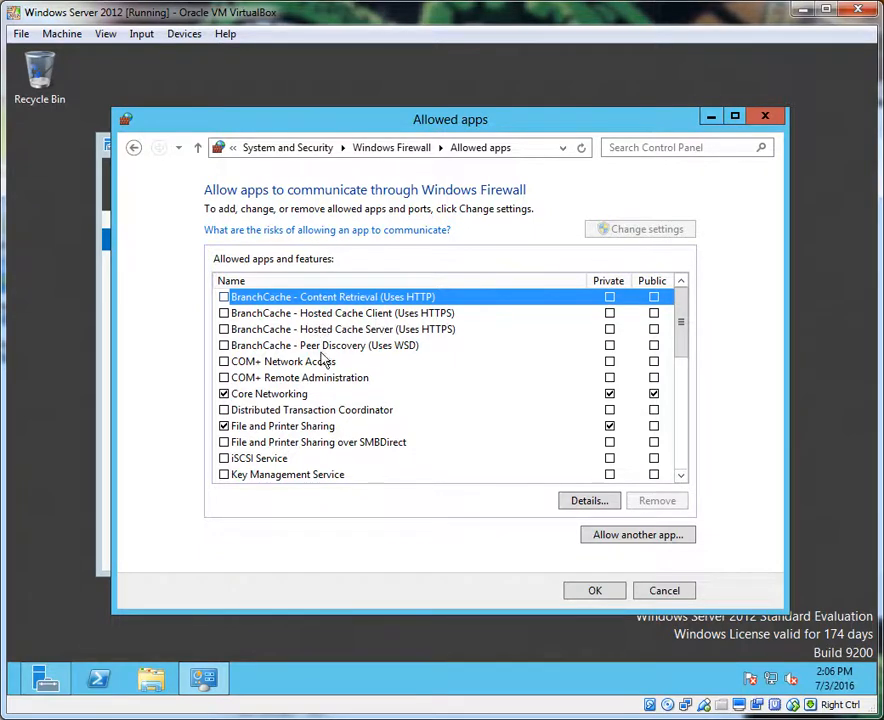
mouse_move(668, 268)
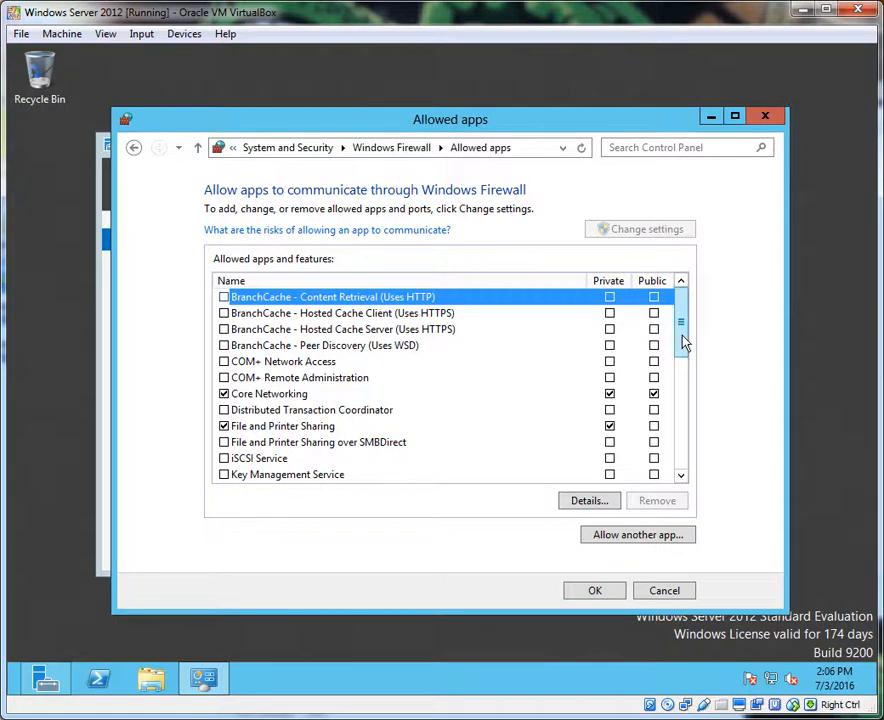
mouse_move(684, 352)
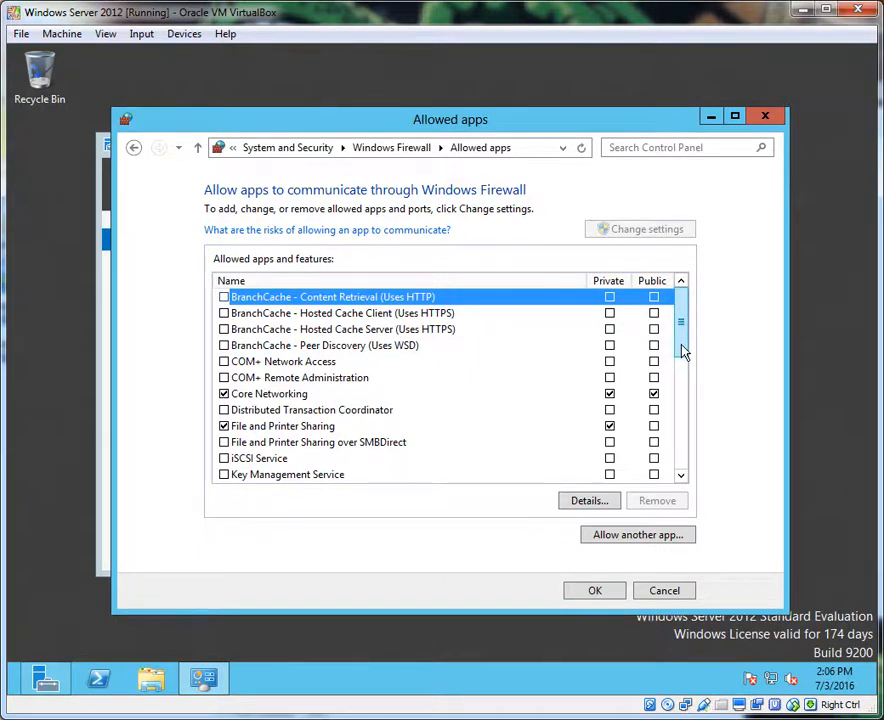
mouse_move(832, 390)
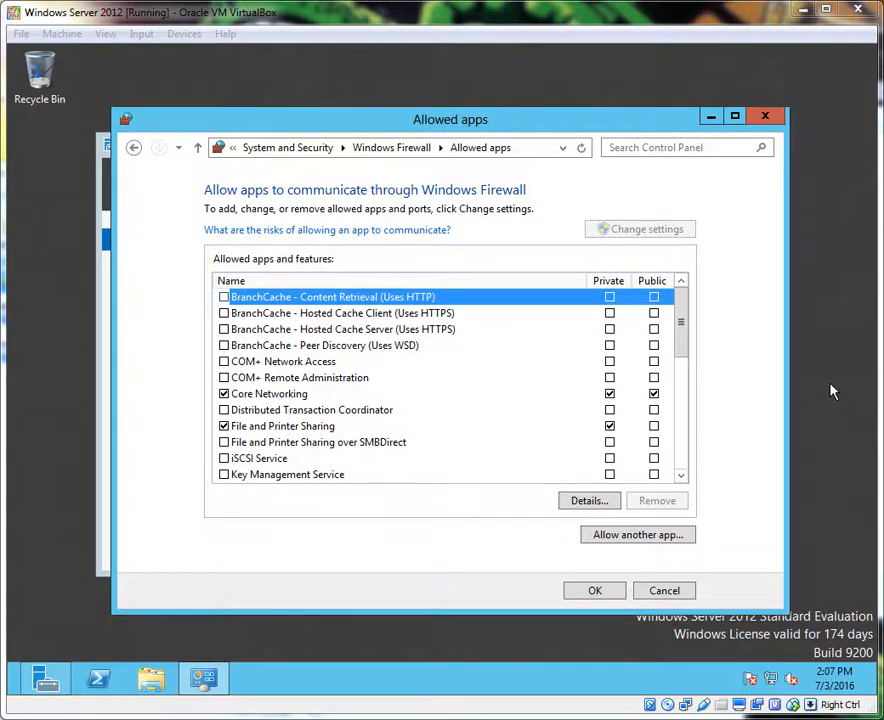
mouse_move(540, 276)
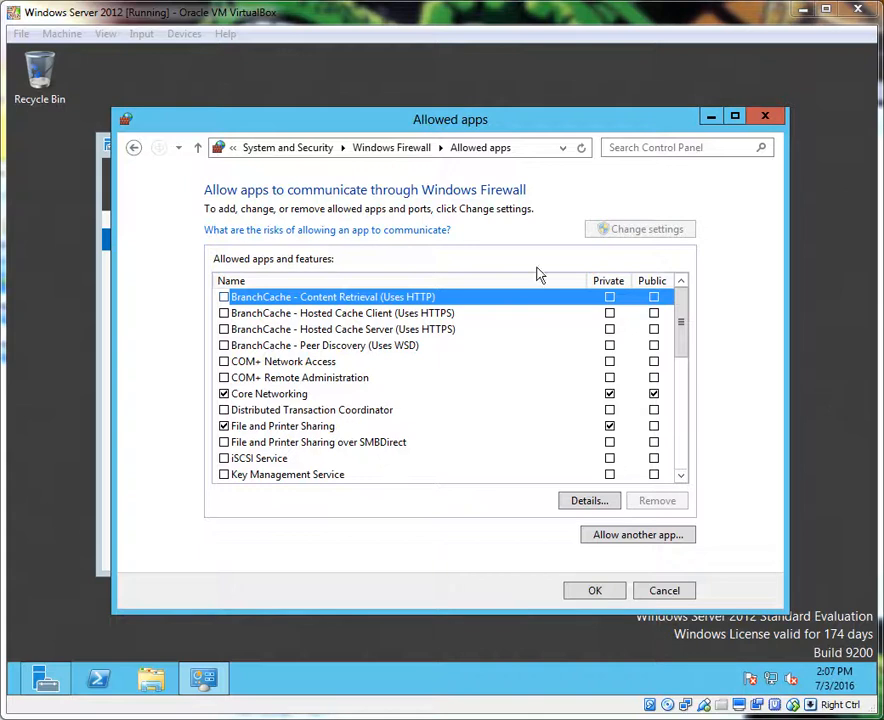
scroll(down, 3)
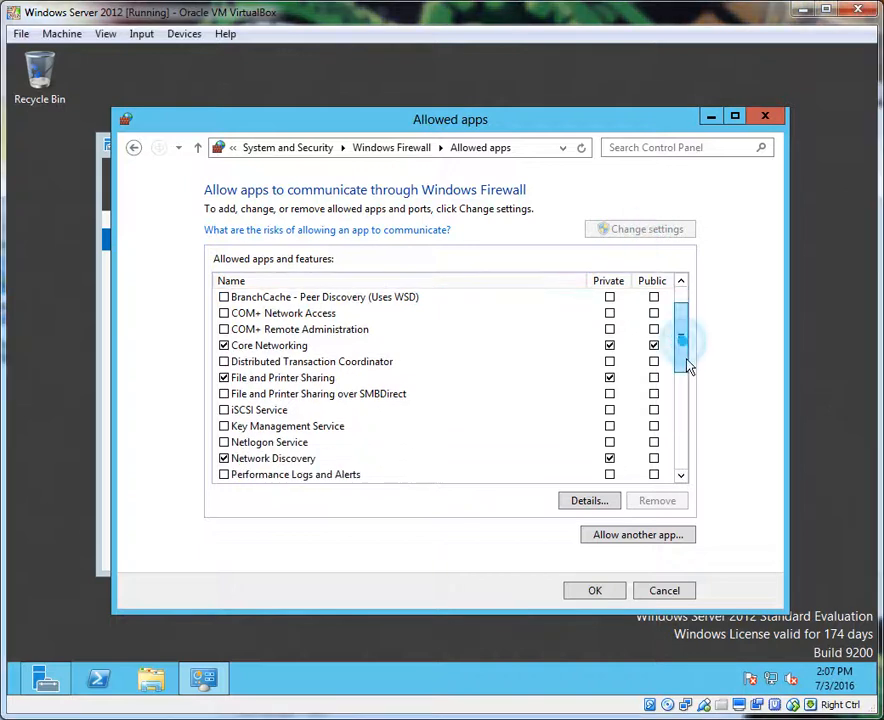
scroll(down, 3)
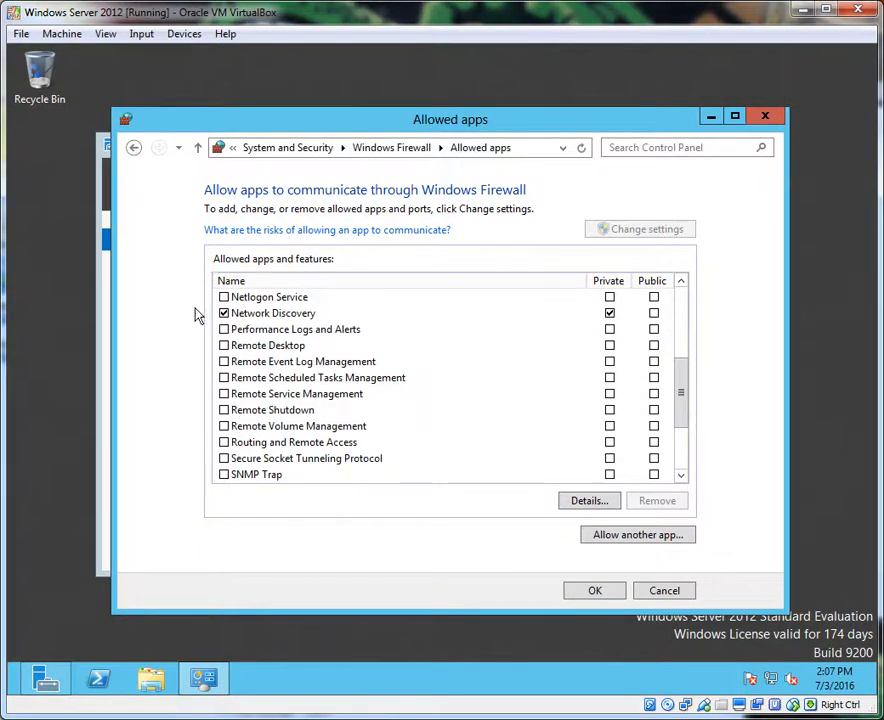
click(290, 312)
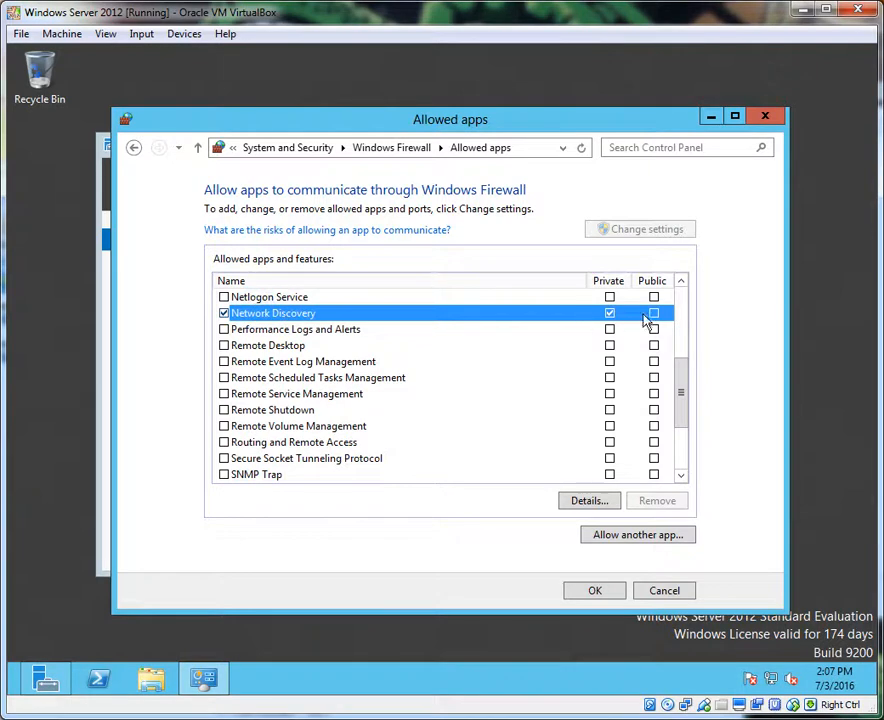
mouse_move(698, 418)
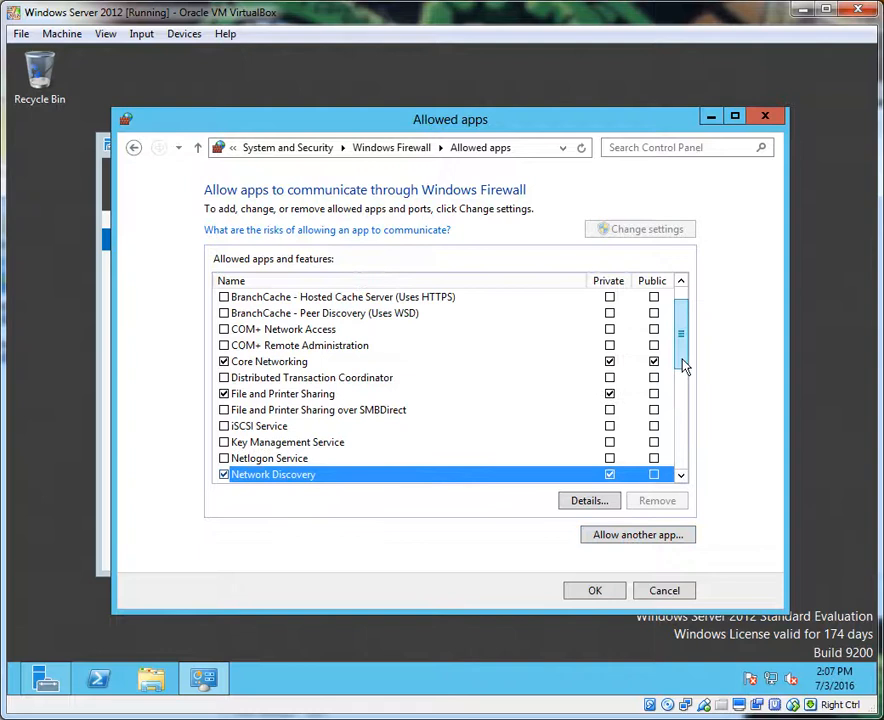
mouse_move(632, 244)
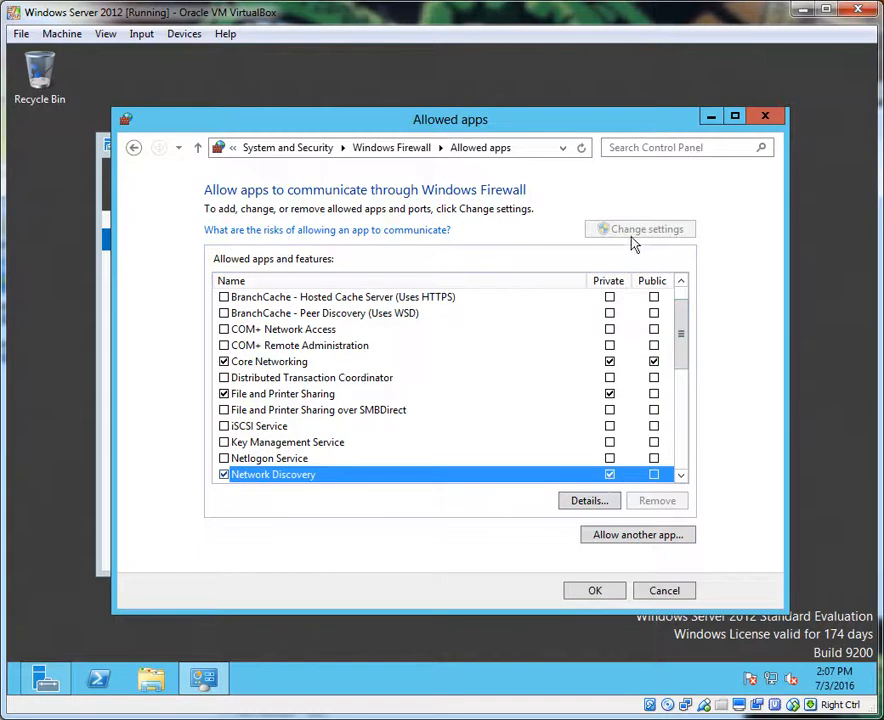
mouse_move(632, 244)
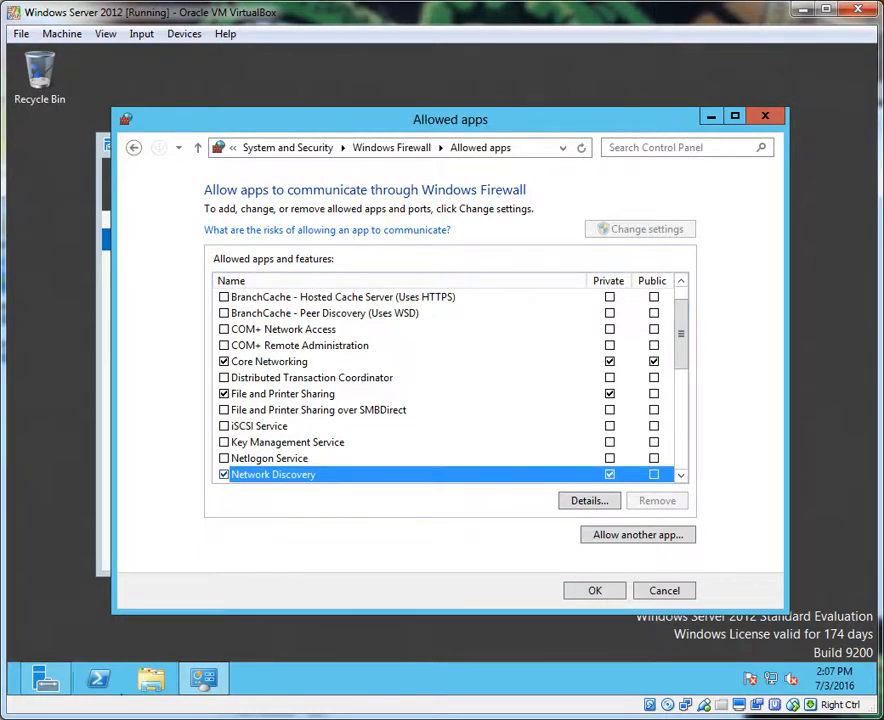
mouse_move(150, 678)
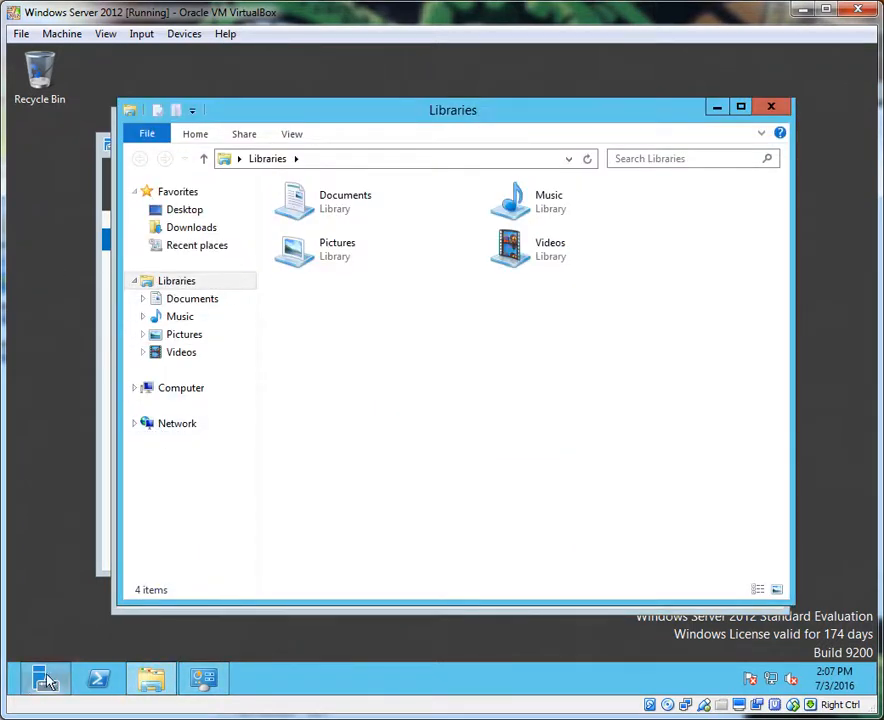
- Reach Advanced sharing settings via Control Panel's Network and Sharing Center, showing discovery on for Private
right_click(44, 680)
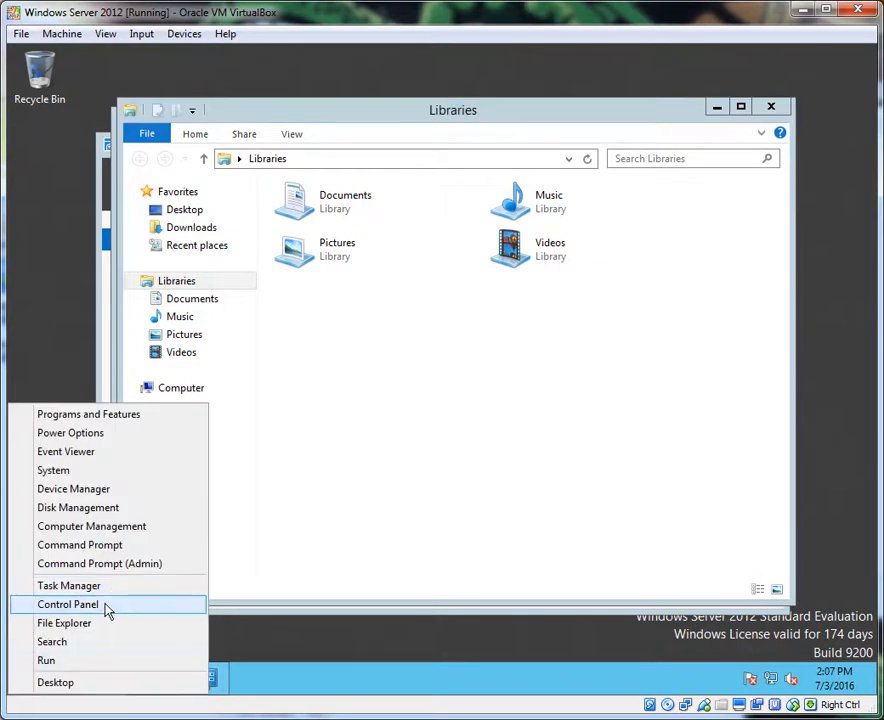
click(68, 604)
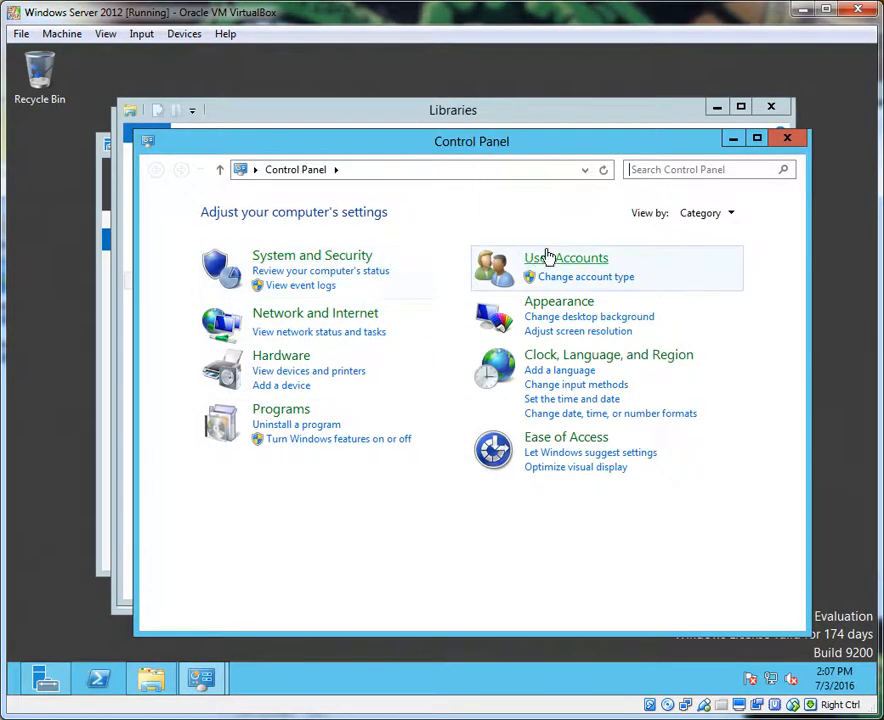
mouse_move(316, 318)
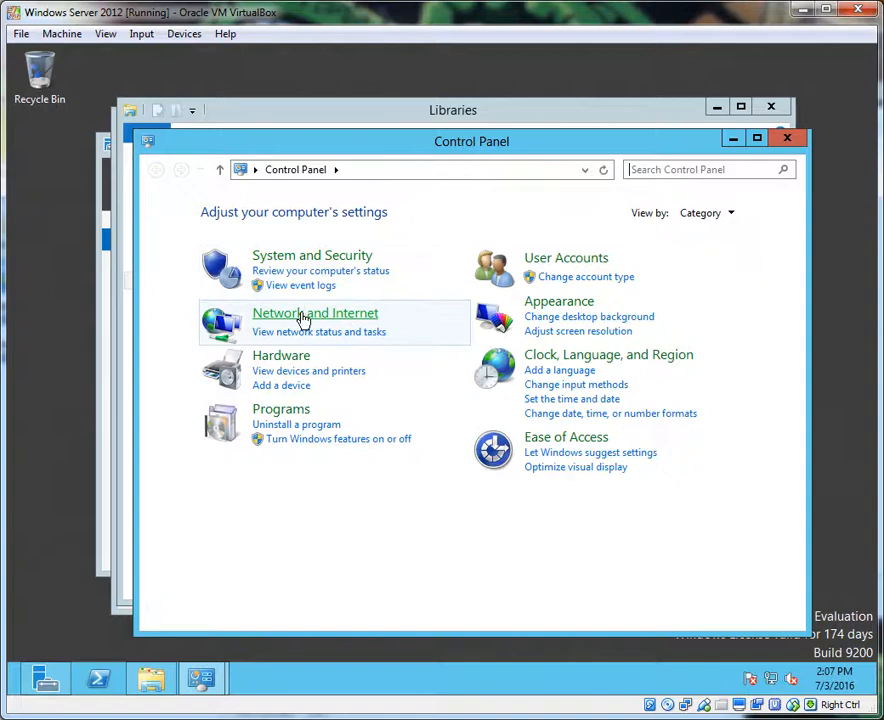
mouse_move(350, 288)
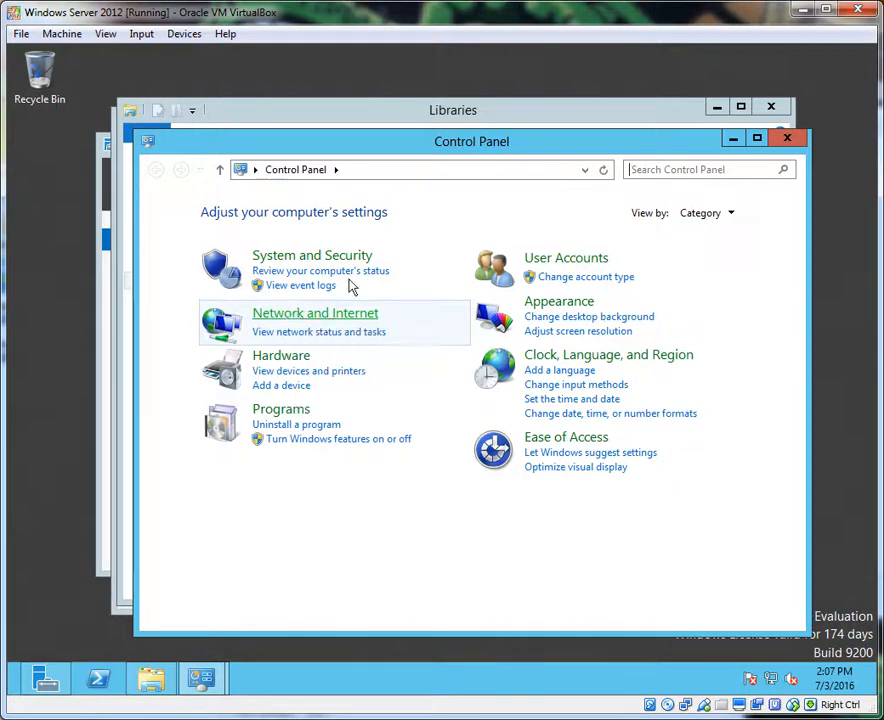
mouse_move(330, 332)
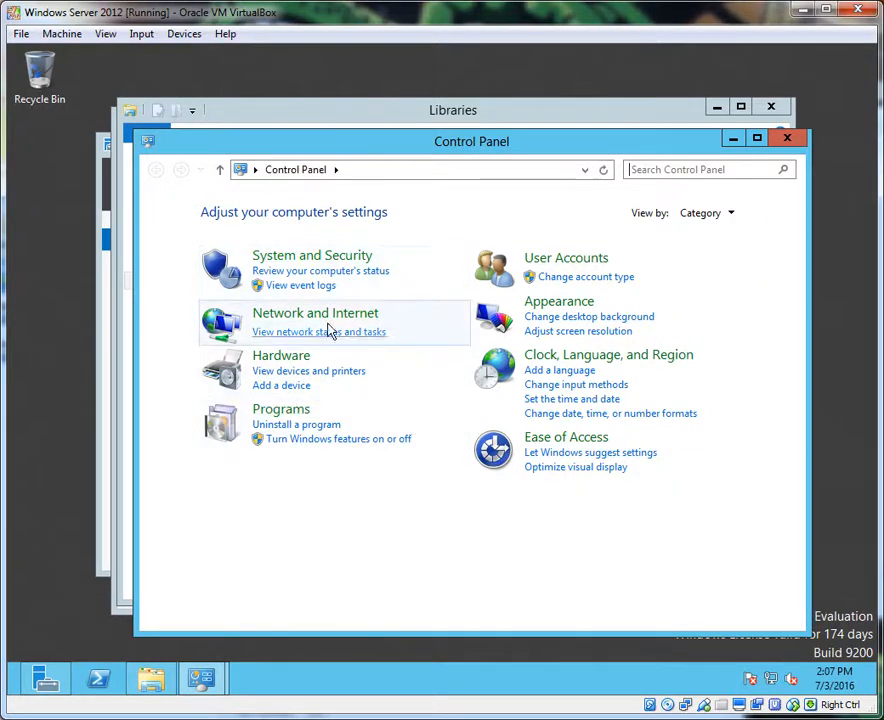
mouse_move(316, 312)
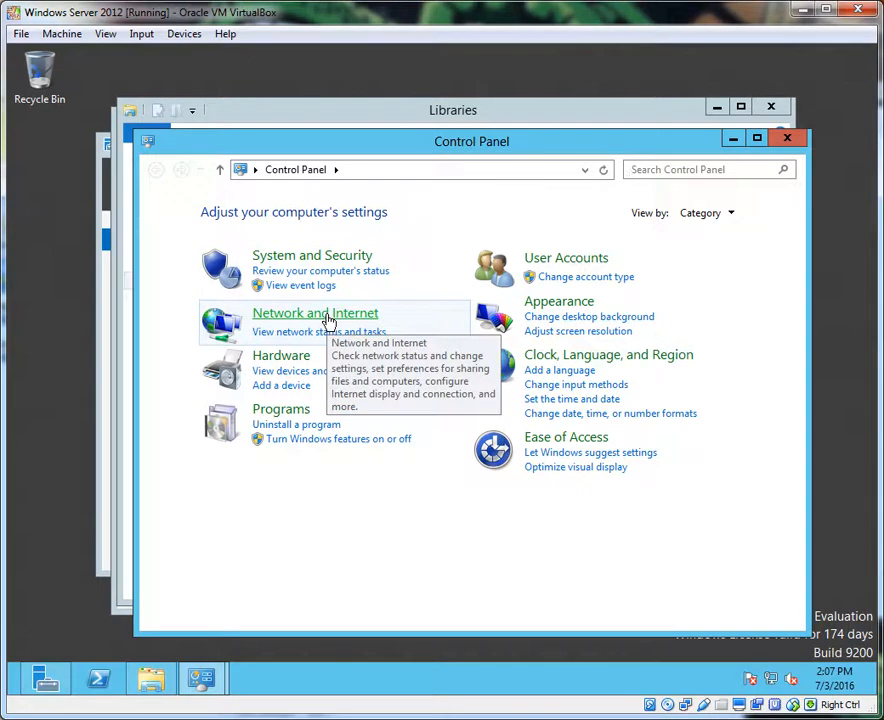
click(316, 312)
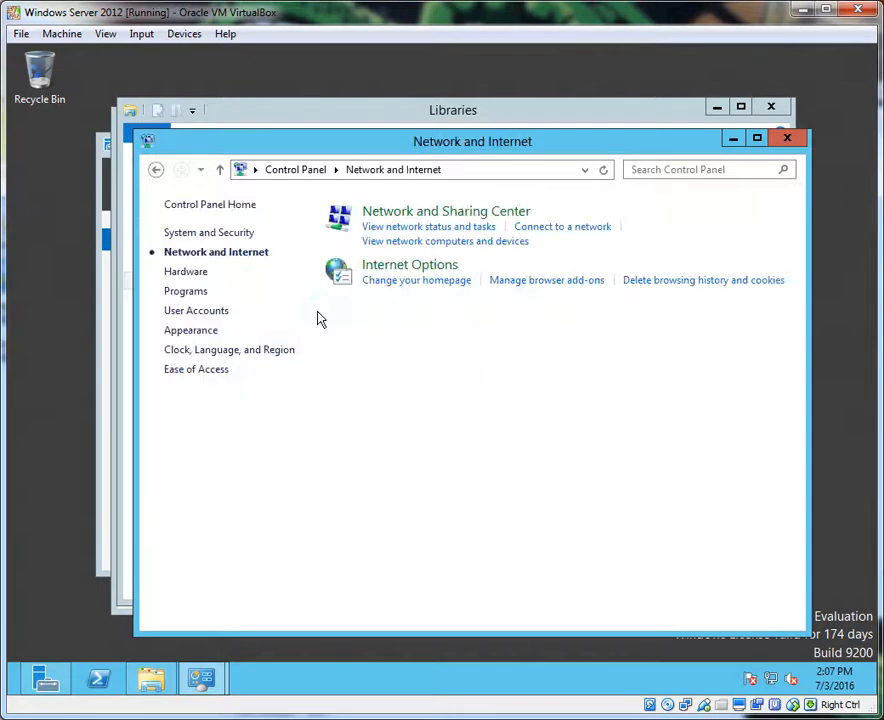
click(446, 212)
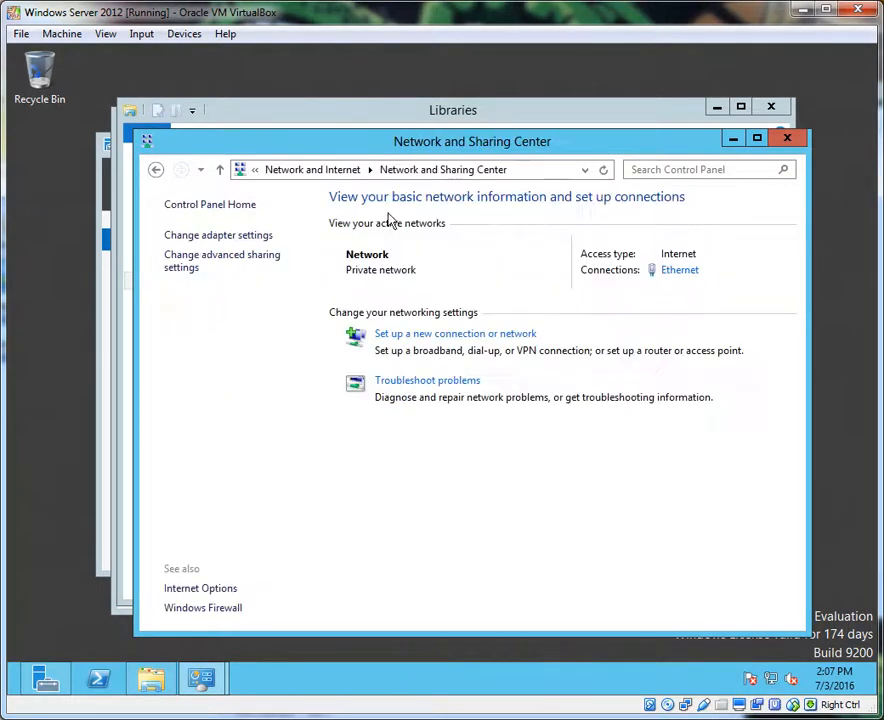
click(222, 260)
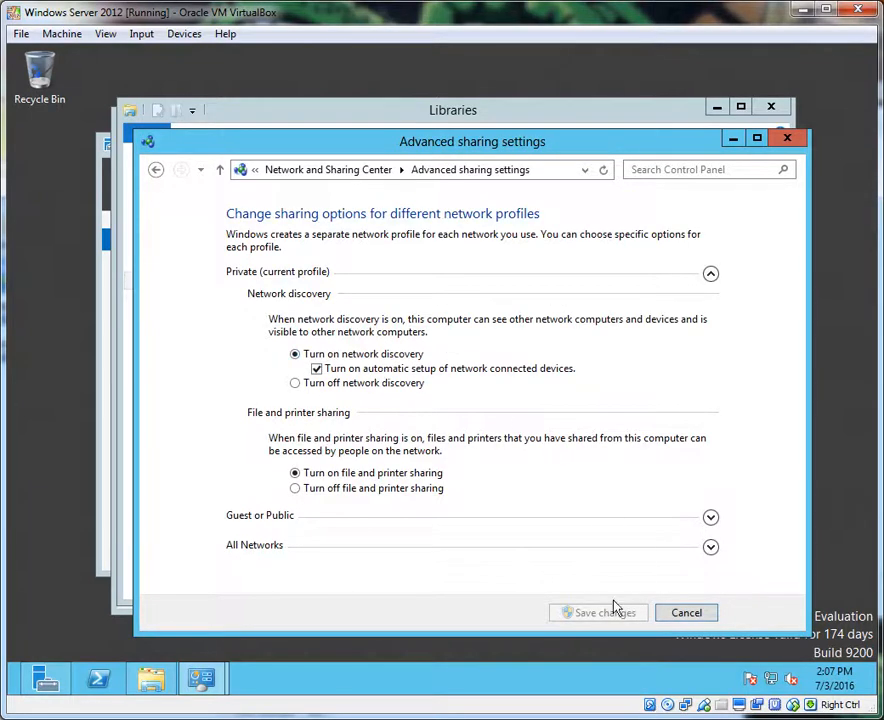
mouse_move(686, 612)
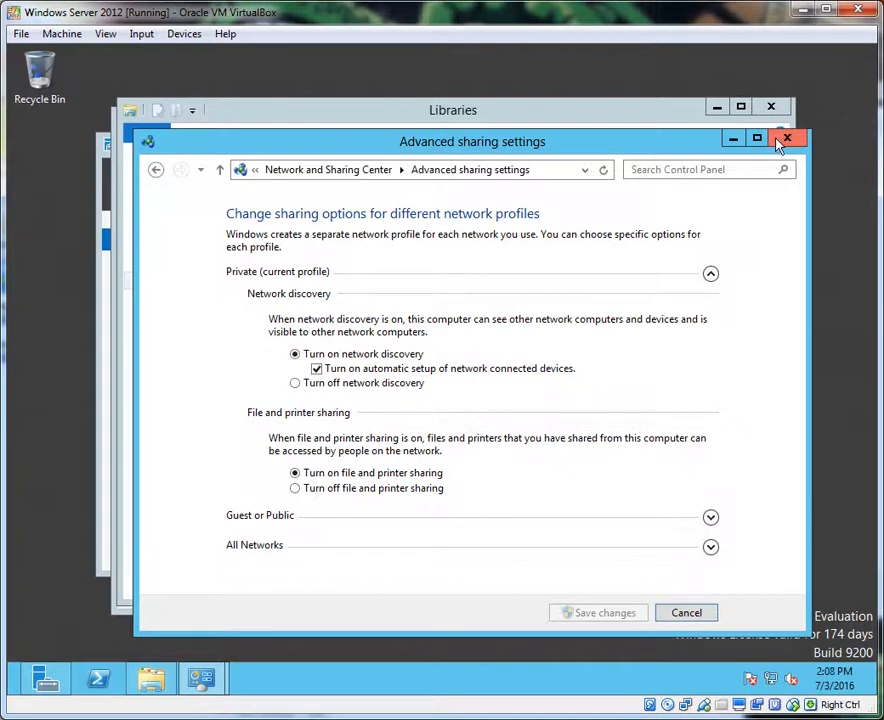
mouse_move(762, 152)
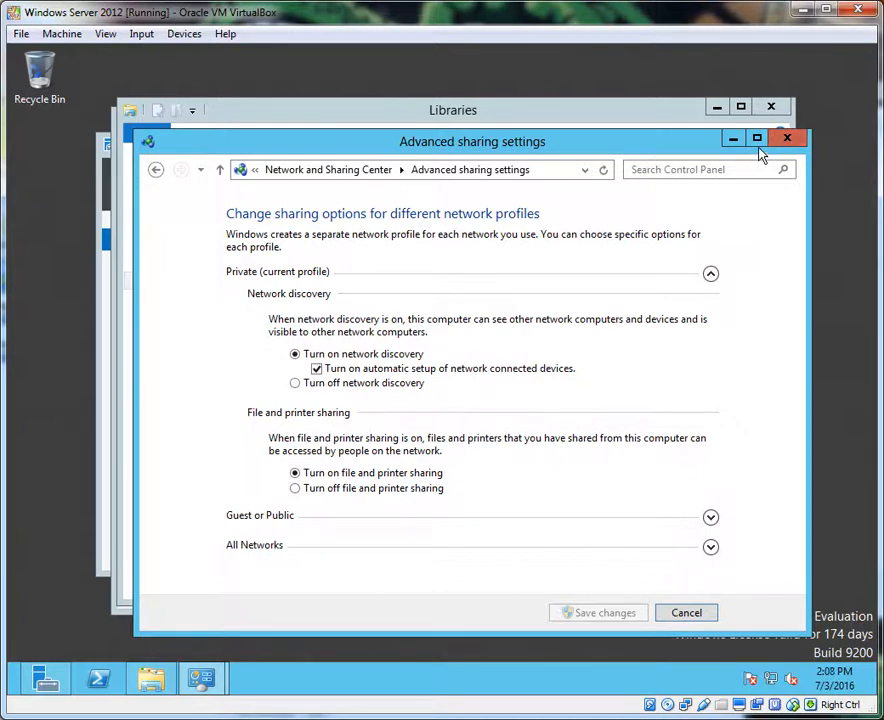
mouse_move(640, 608)
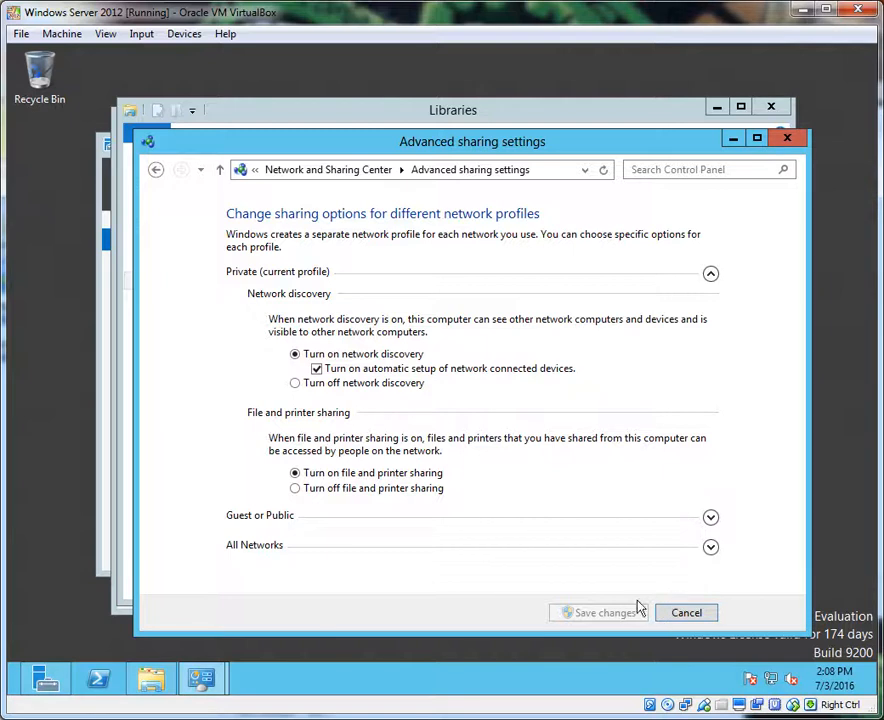
- Close the sharing settings and Libraries windows and bring File Explorer back up
click(788, 136)
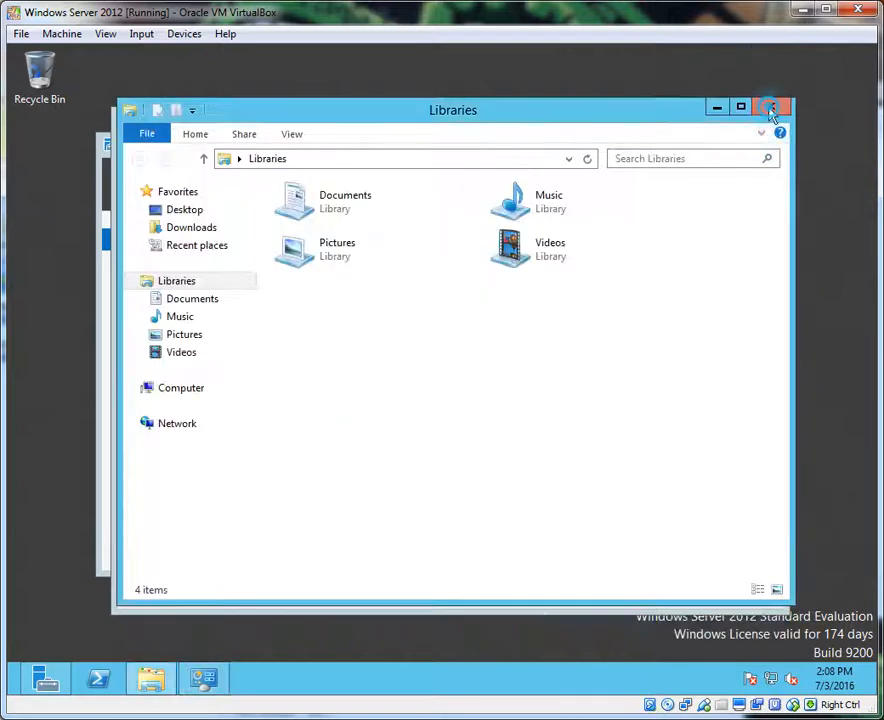
click(772, 108)
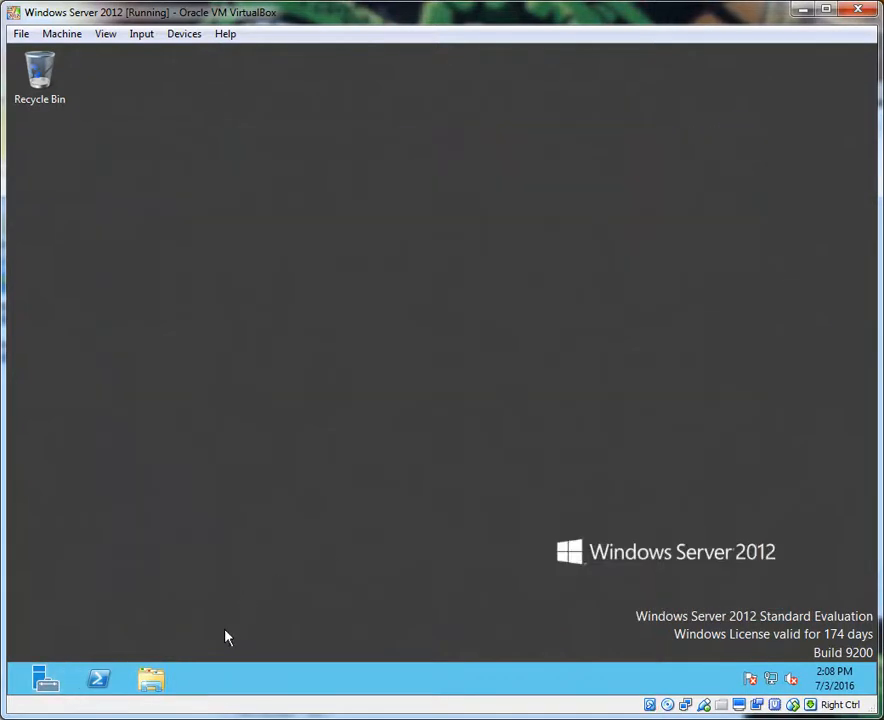
click(152, 680)
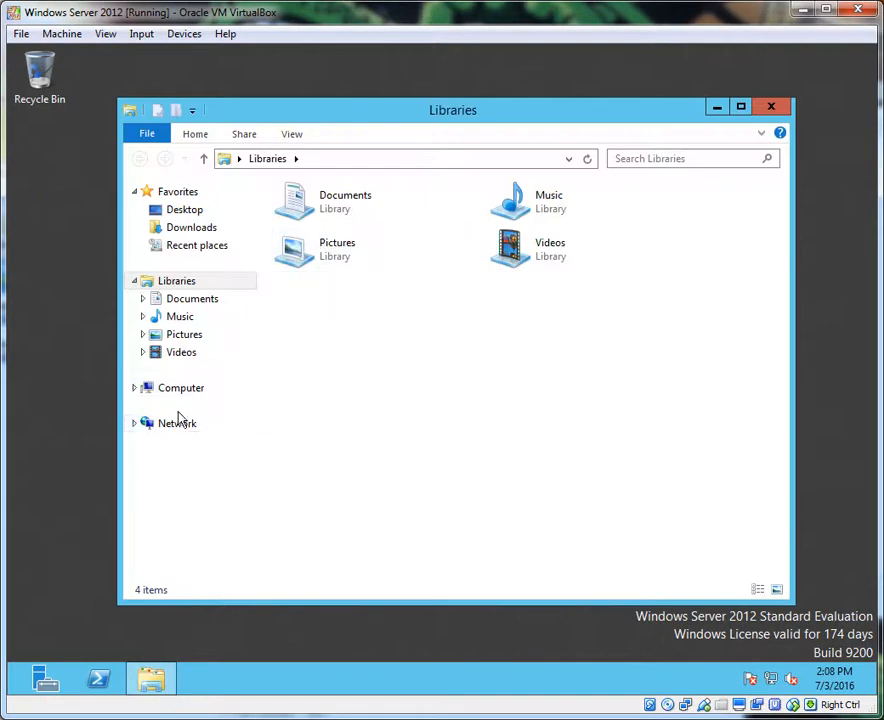
- Show the Network view and expand it to list the server WIN-VQACEB3HP99
click(176, 424)
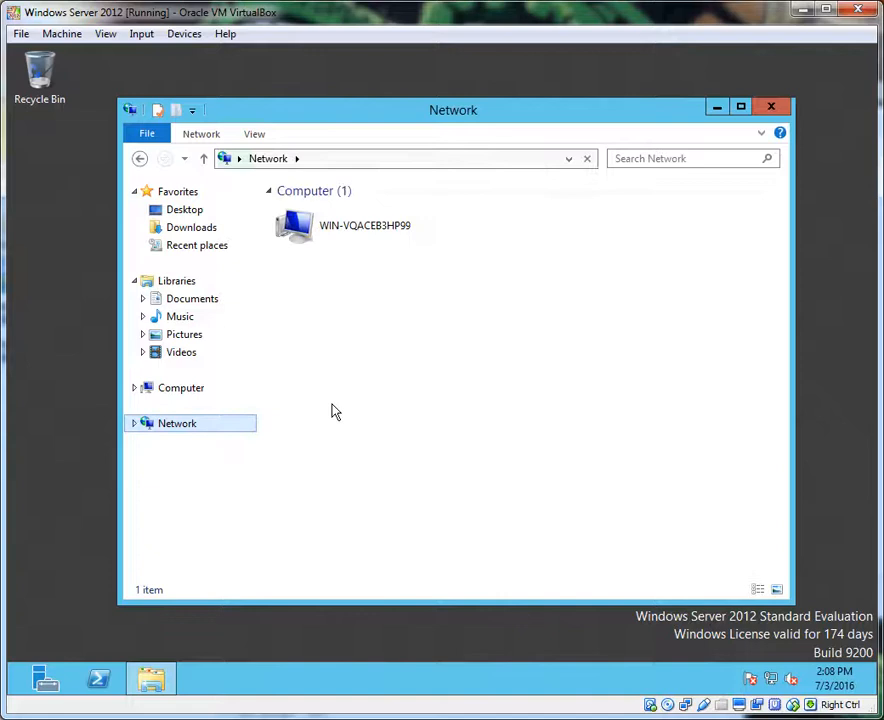
click(360, 236)
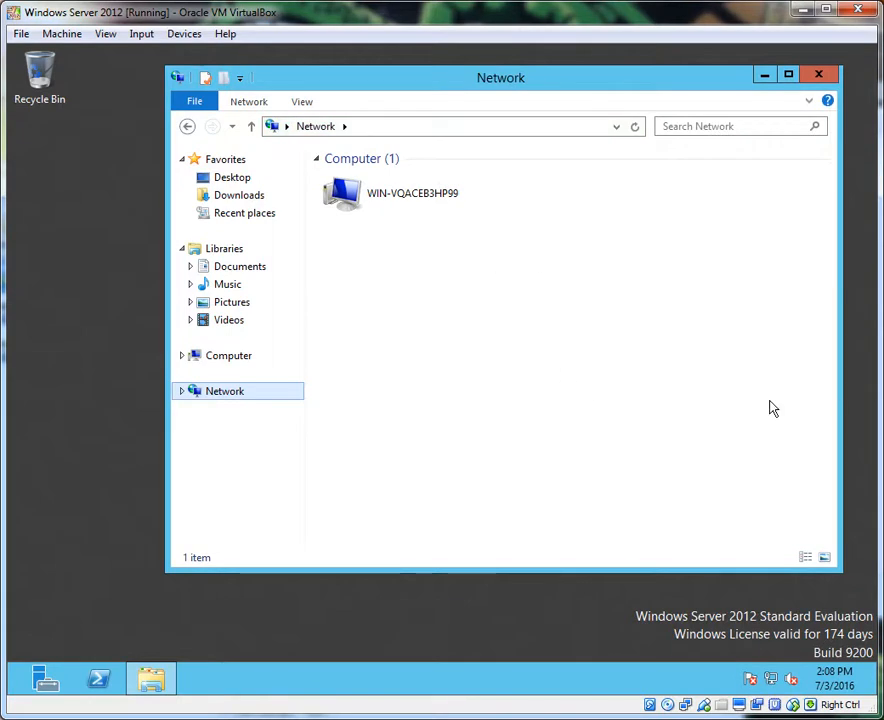
click(180, 390)
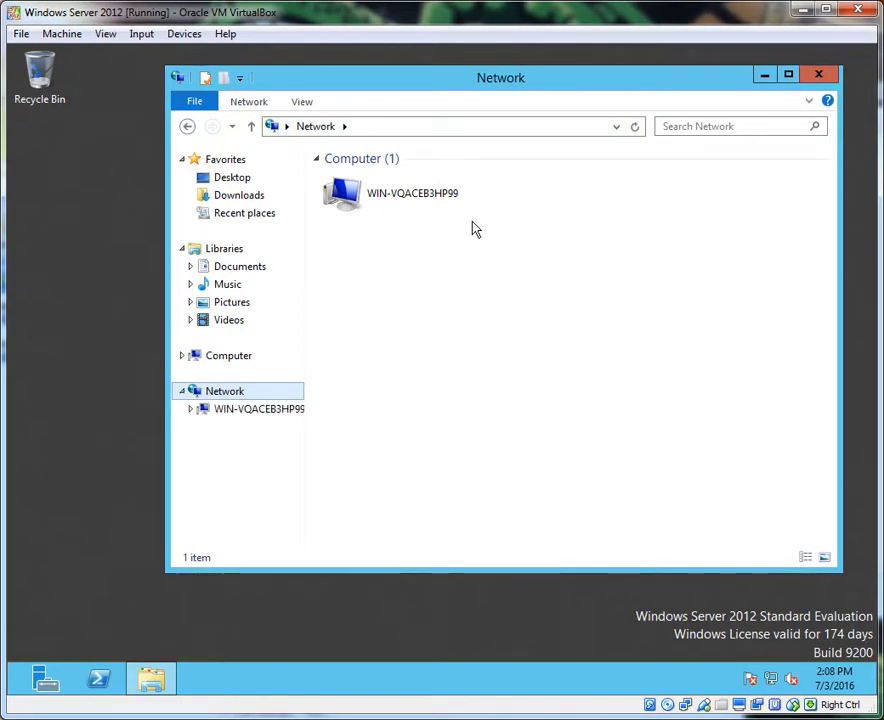